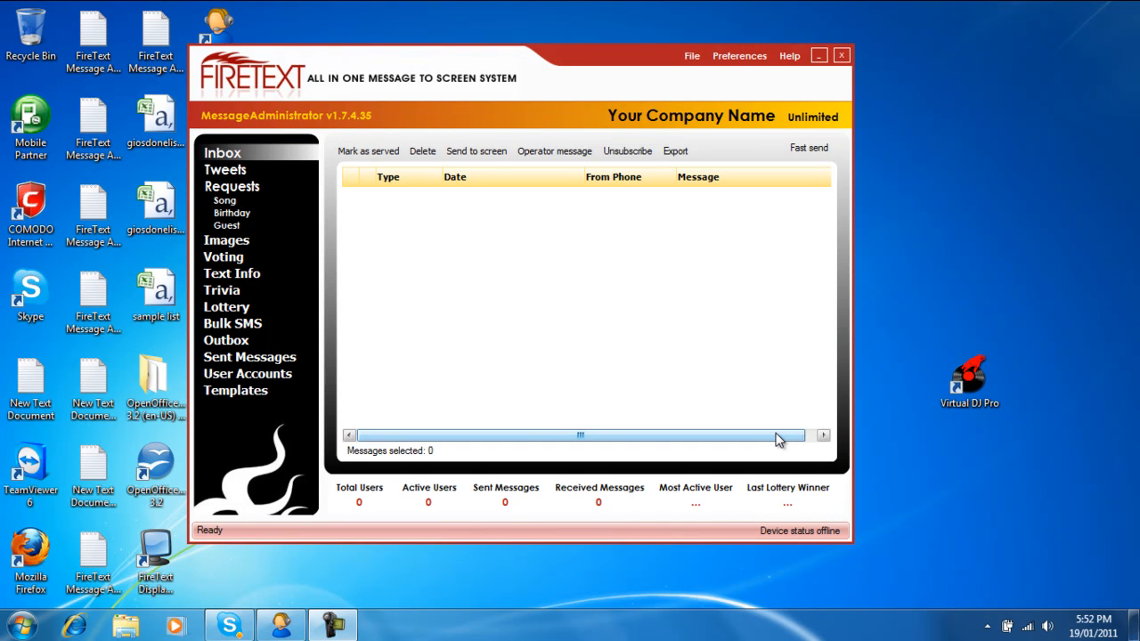
mouse_move(504, 380)
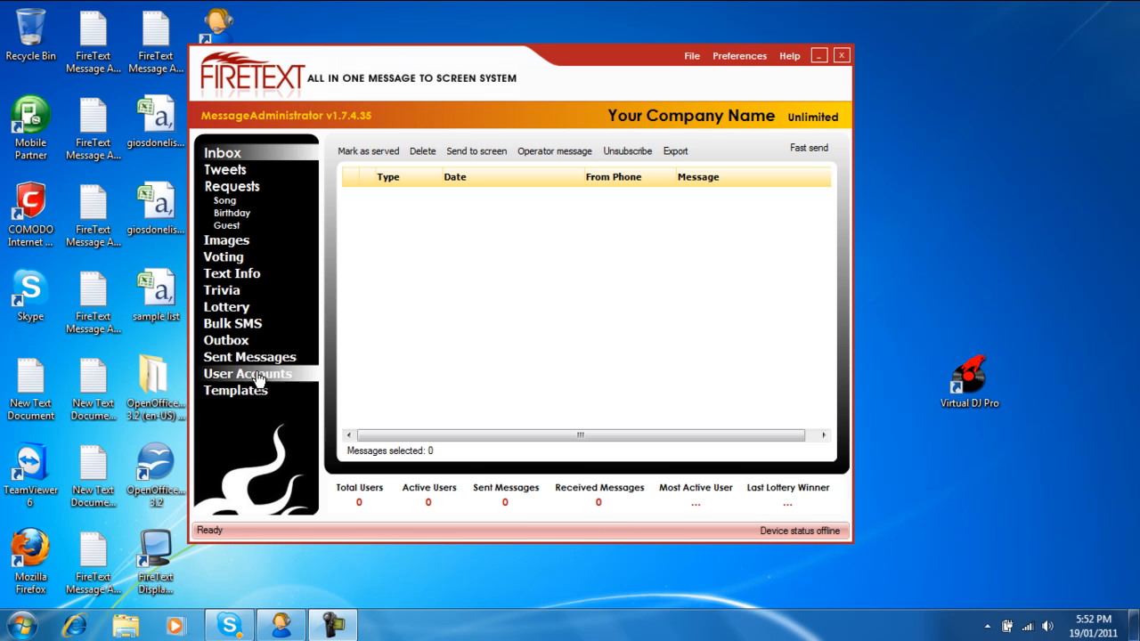
Show the User Accounts roster, scroll through it and select the first user
click(247, 373)
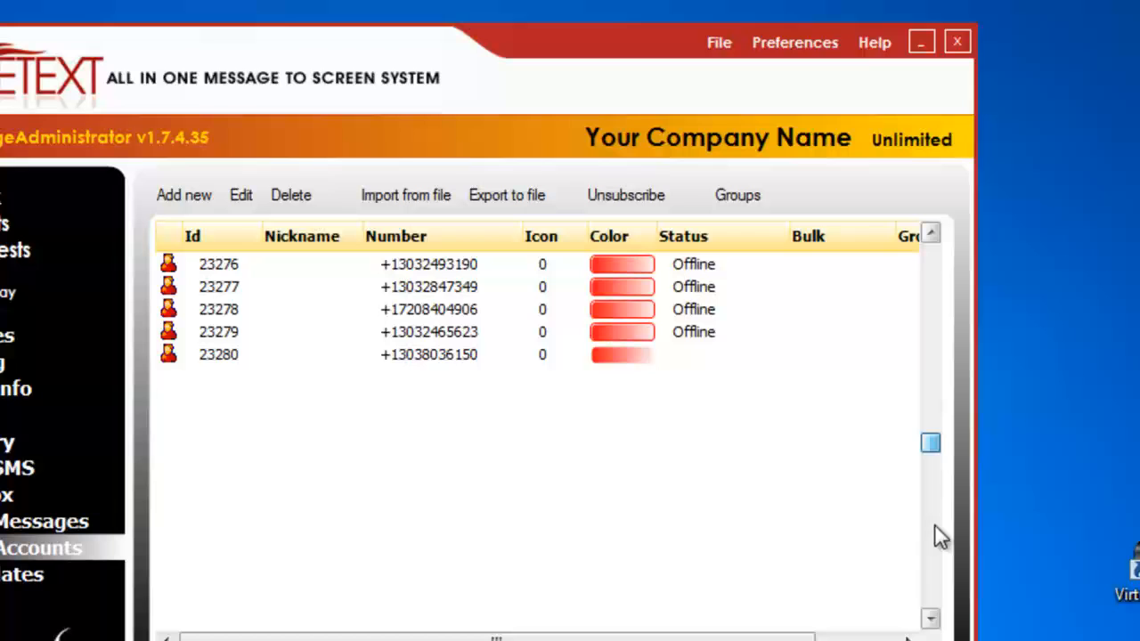
scroll(down, 3)
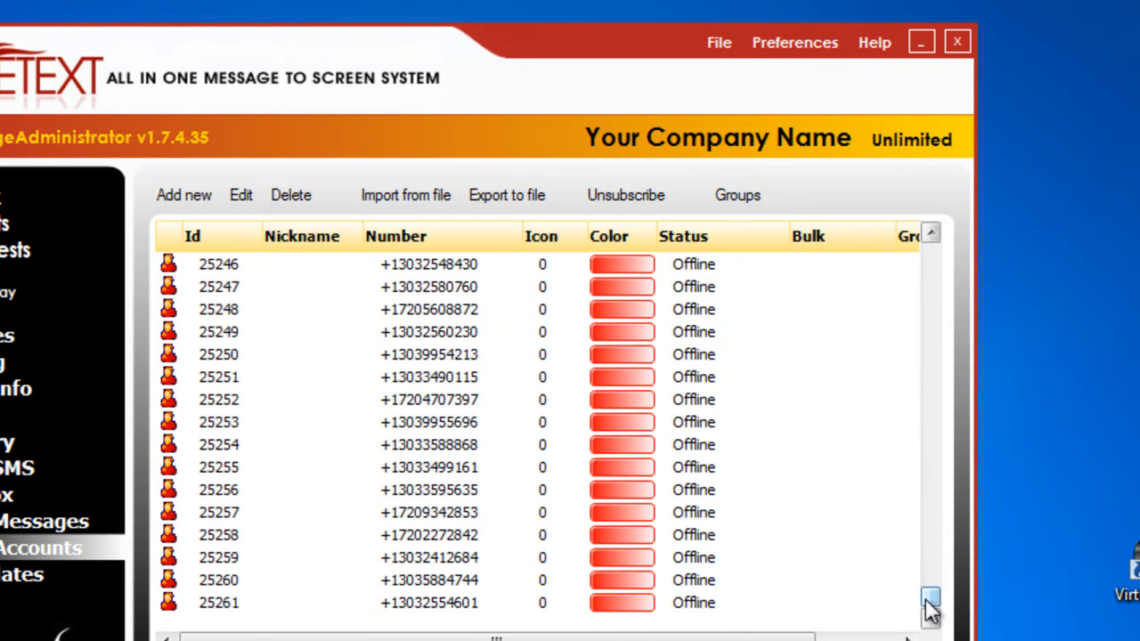
click(930, 233)
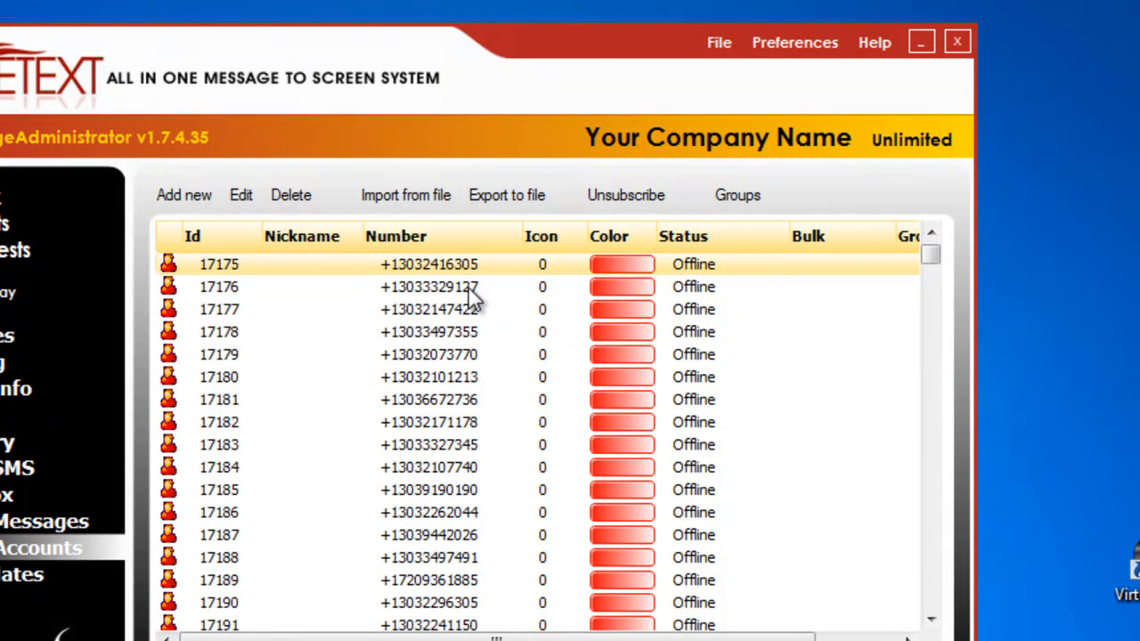
mouse_move(441, 273)
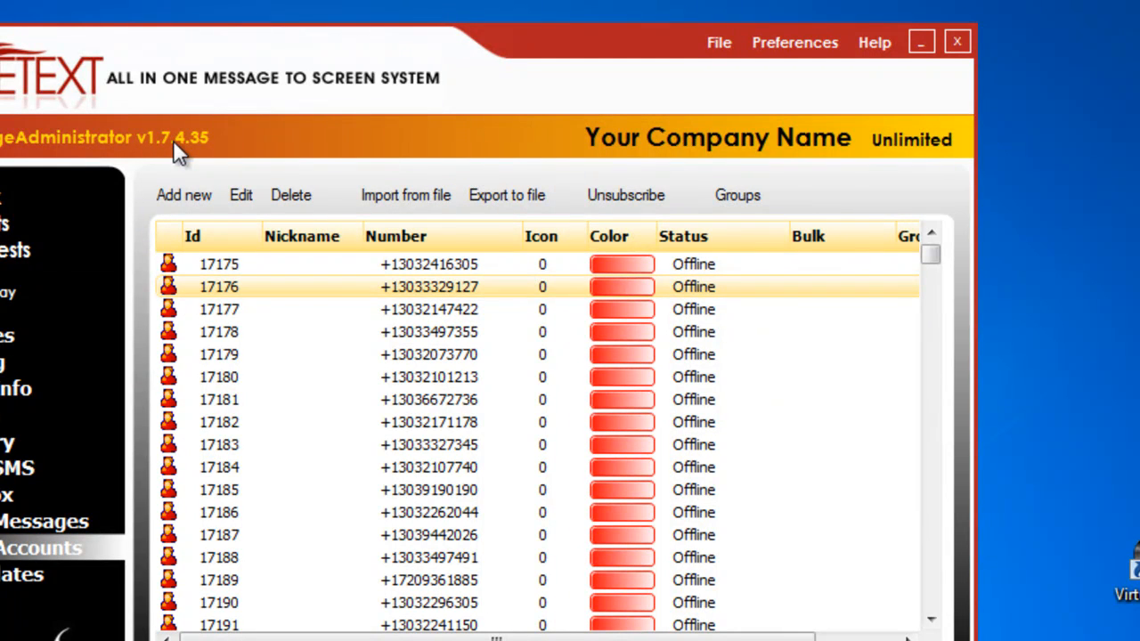
mouse_move(722, 169)
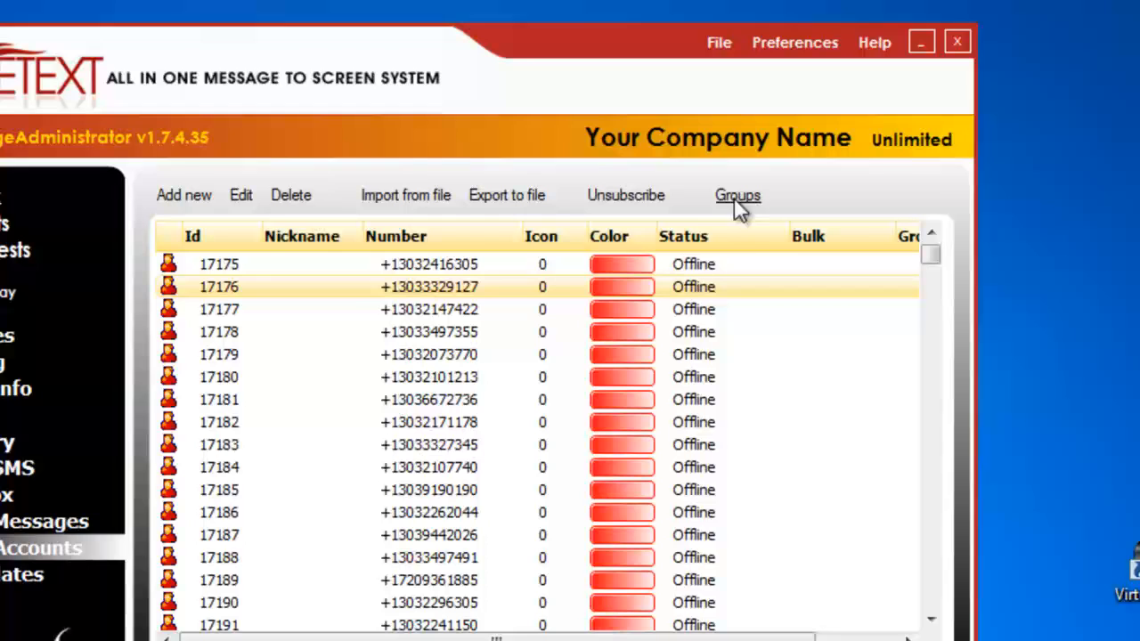
mouse_move(102, 543)
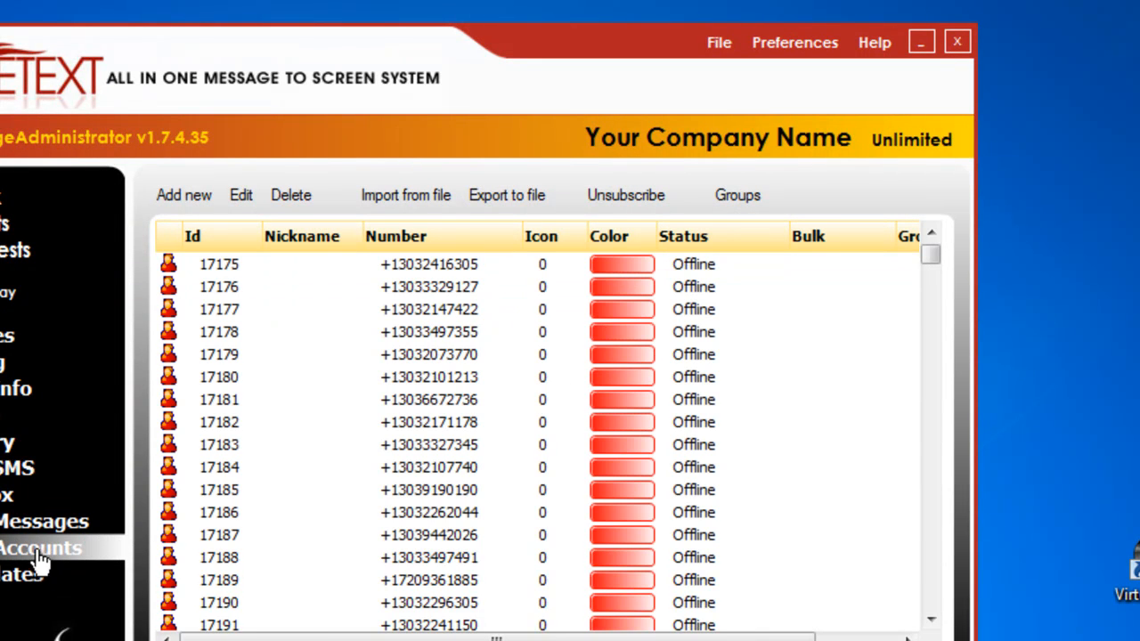
mouse_move(738, 209)
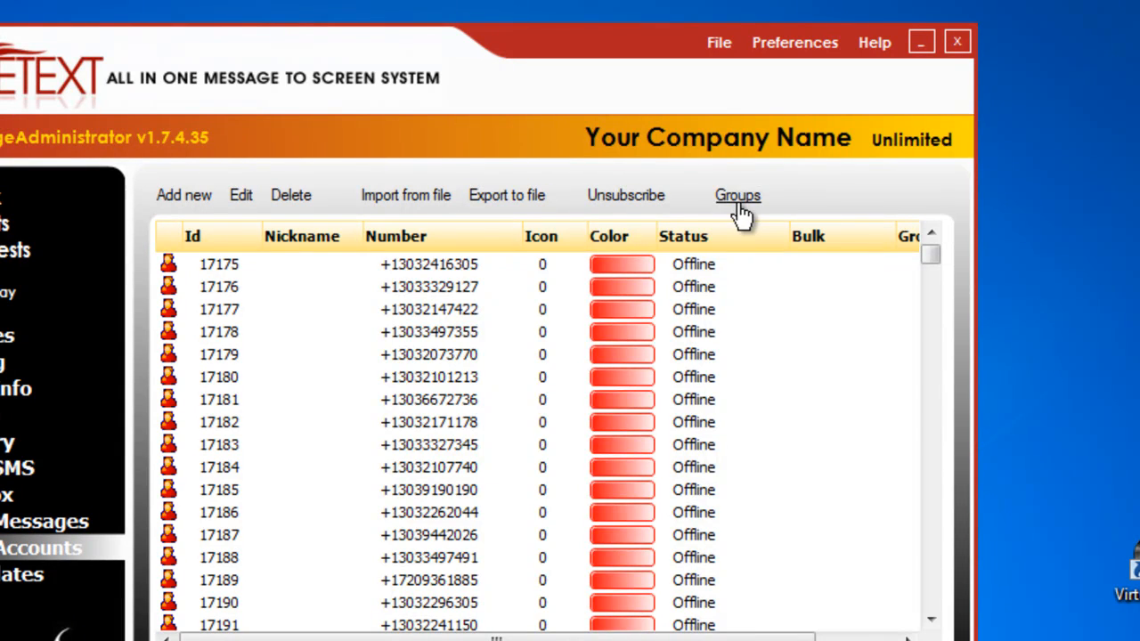
Add a user group named 'firetextparty' in the Groups manager
click(737, 195)
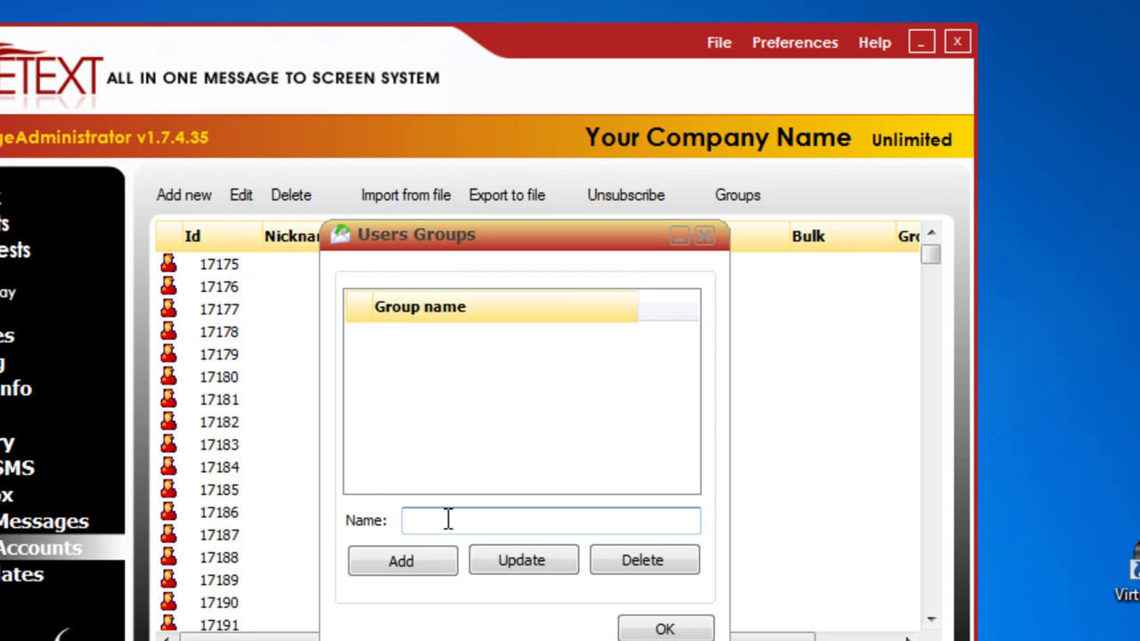
click(550, 520)
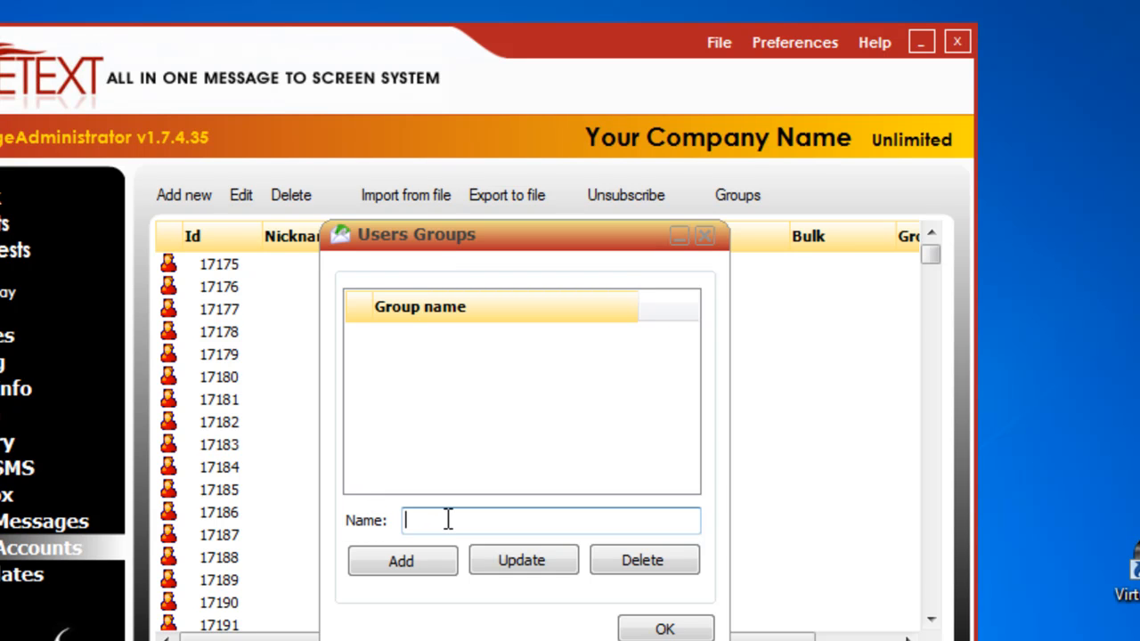
text(firet)
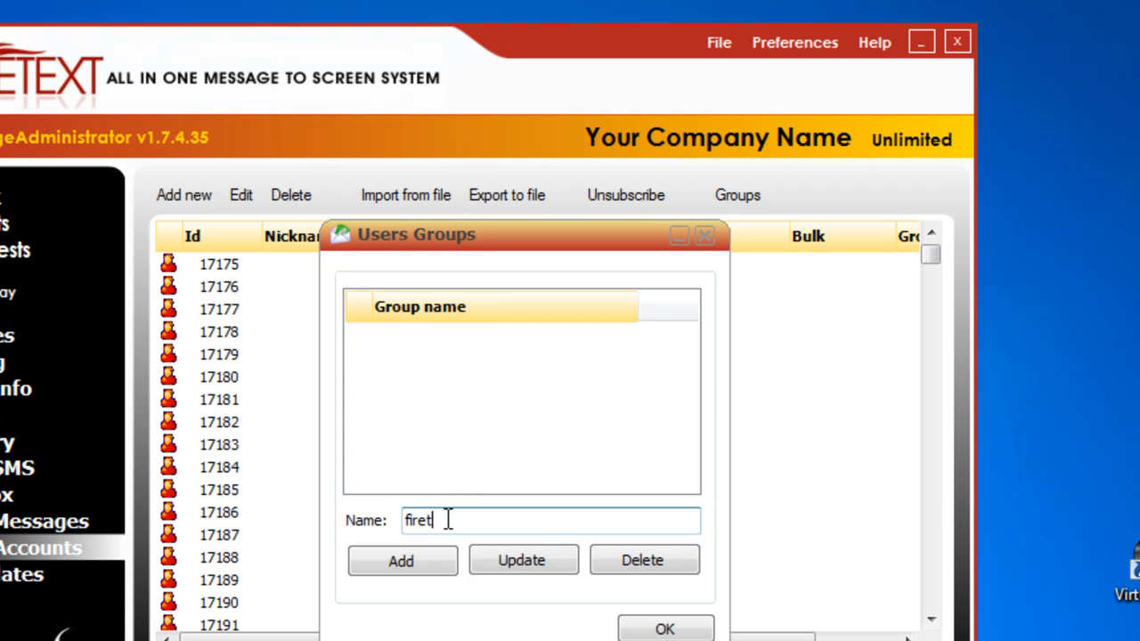
text(extparty)
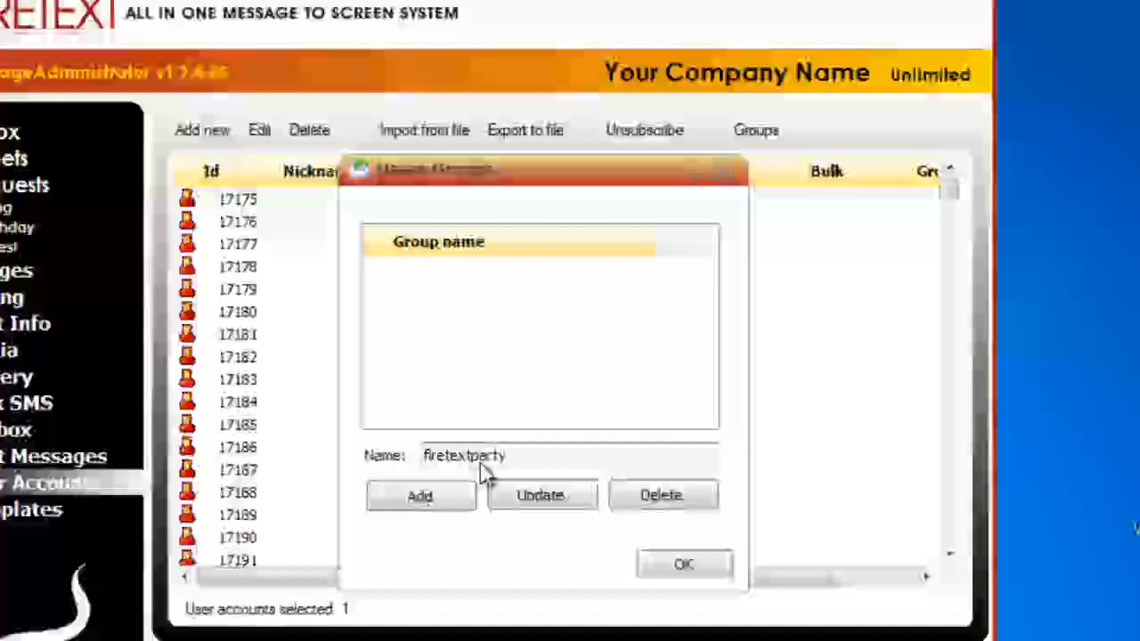
click(420, 496)
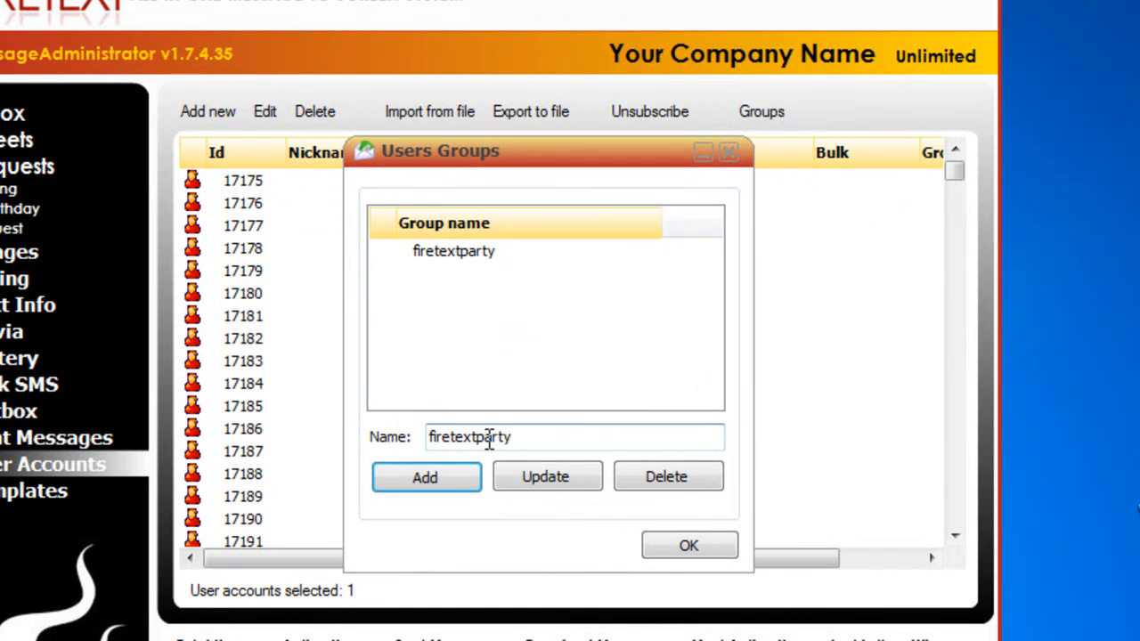
Add a second group named 'pepsi' and check both groups in the list
triple_click(487, 437)
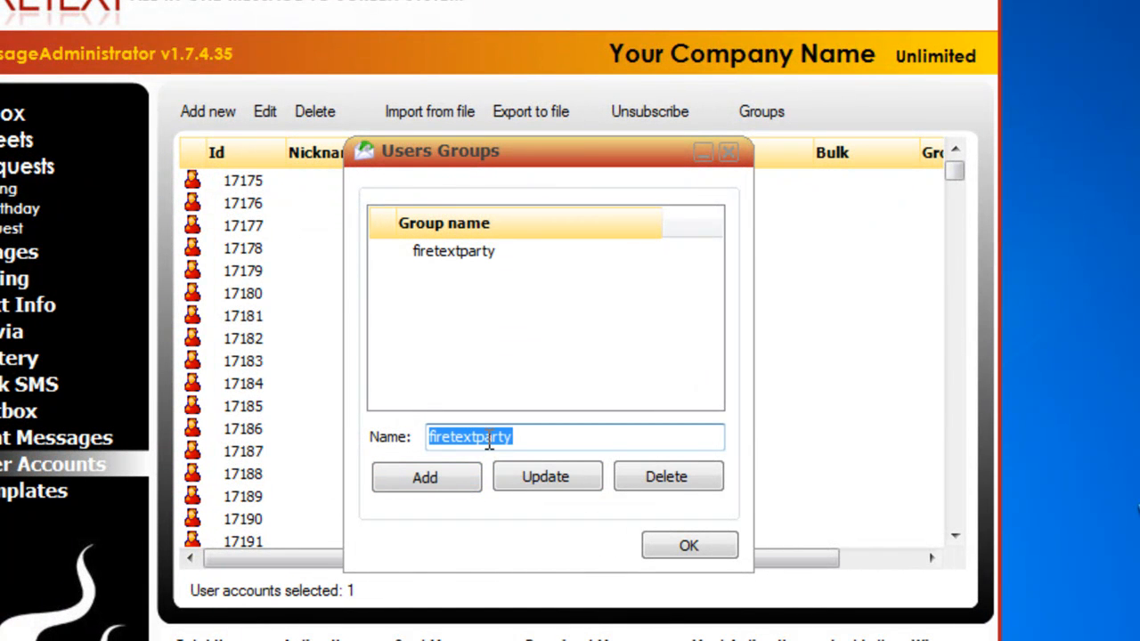
text(pepsi)
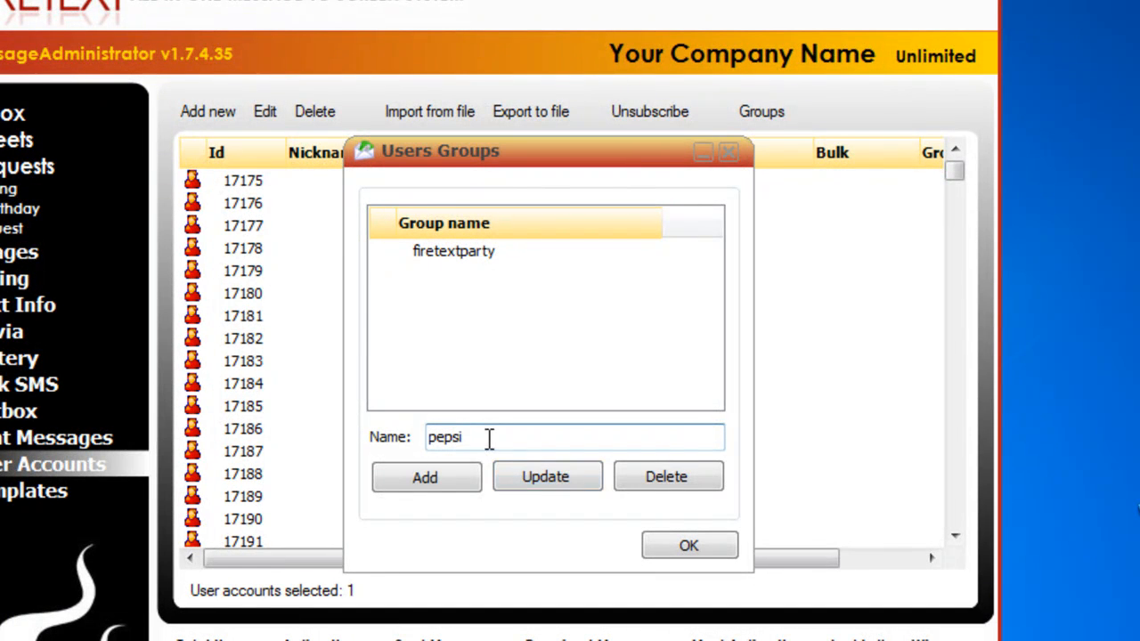
click(425, 476)
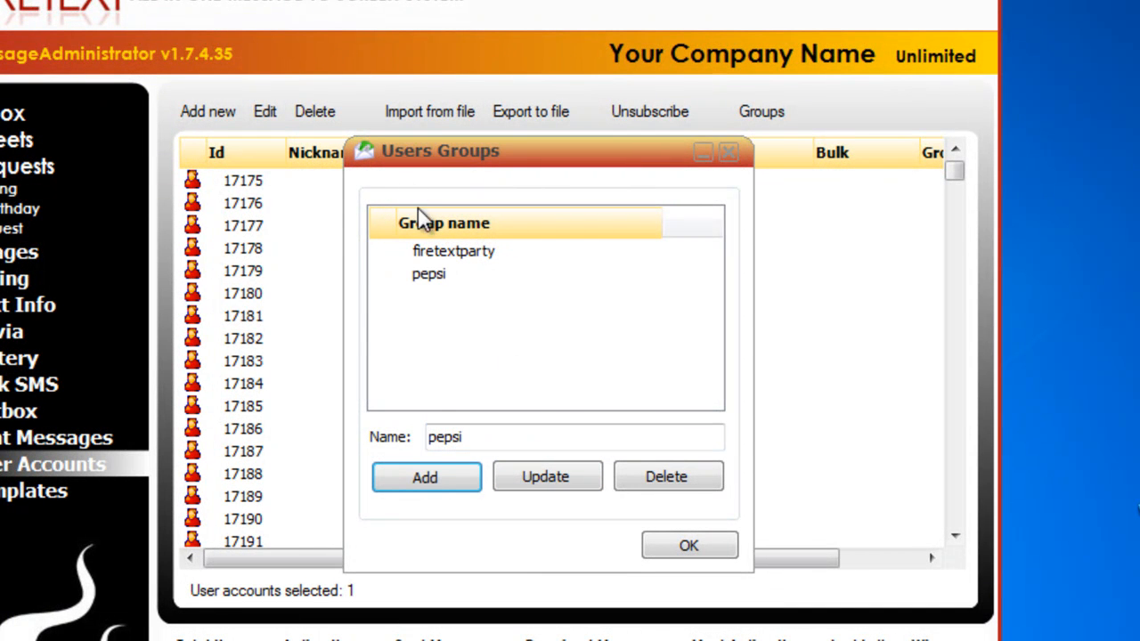
click(454, 250)
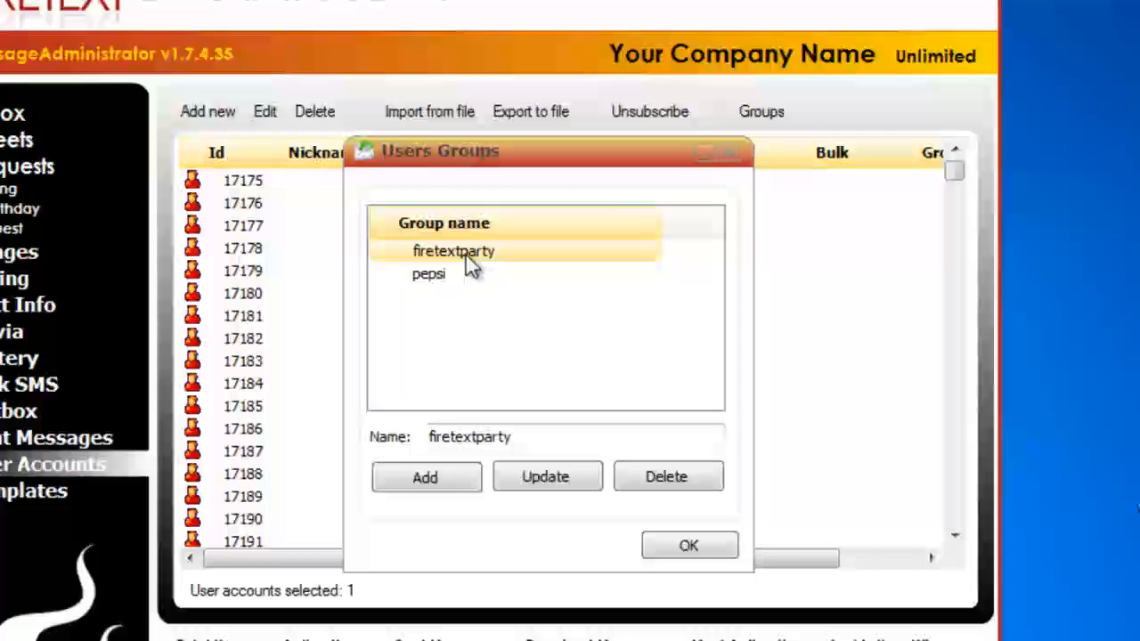
click(428, 274)
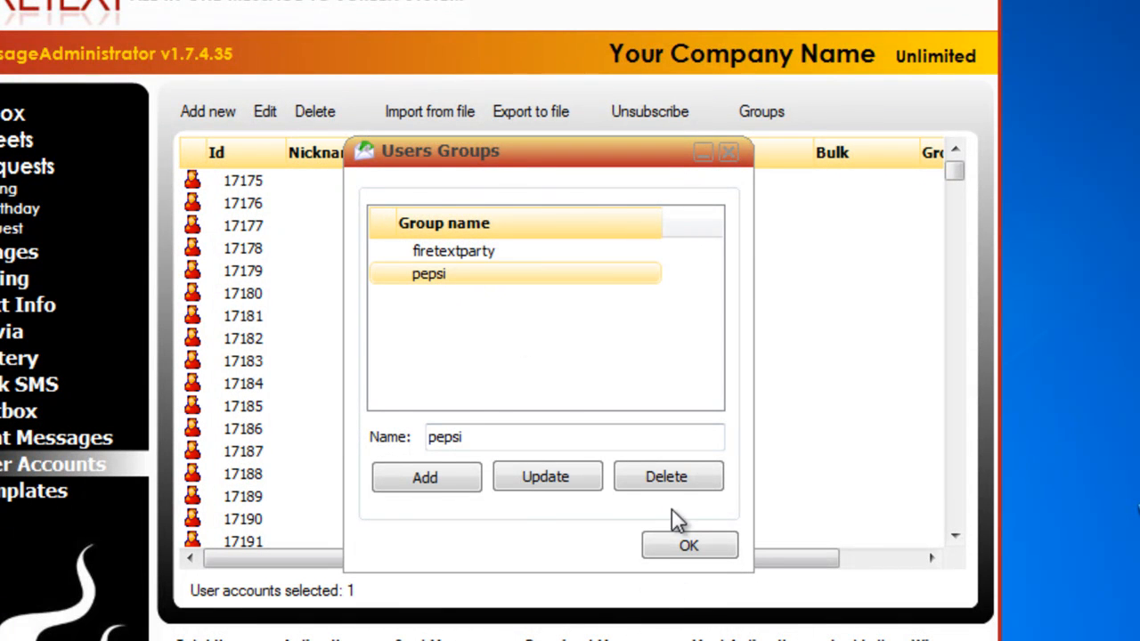
Close the group manager and edit user 17178 to join firetextparty
click(688, 545)
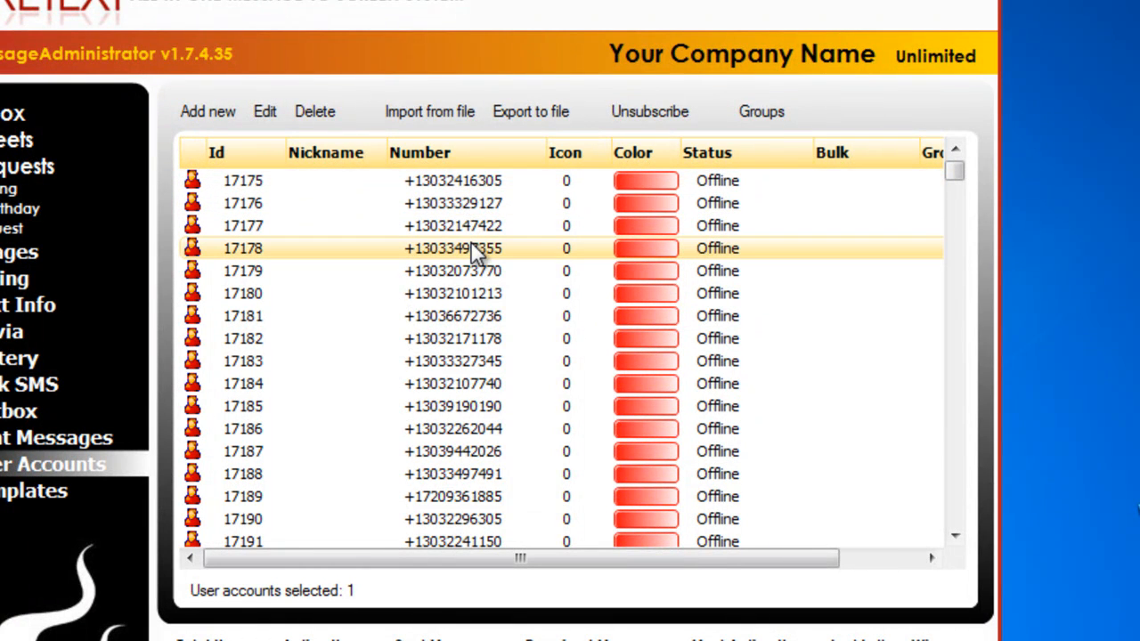
right_click(472, 248)
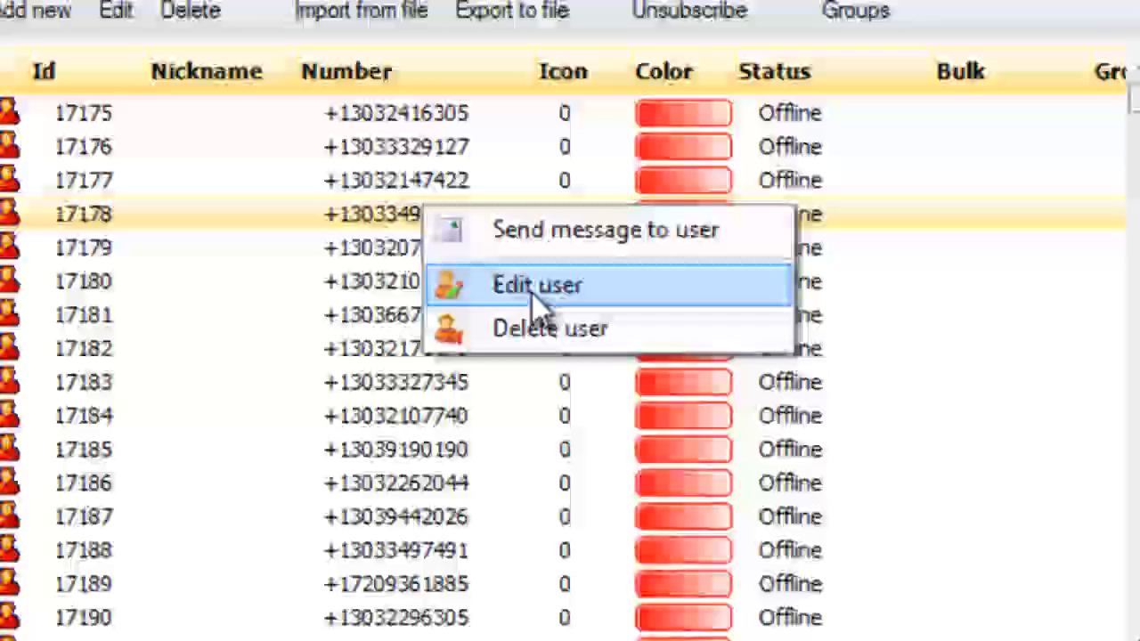
click(538, 285)
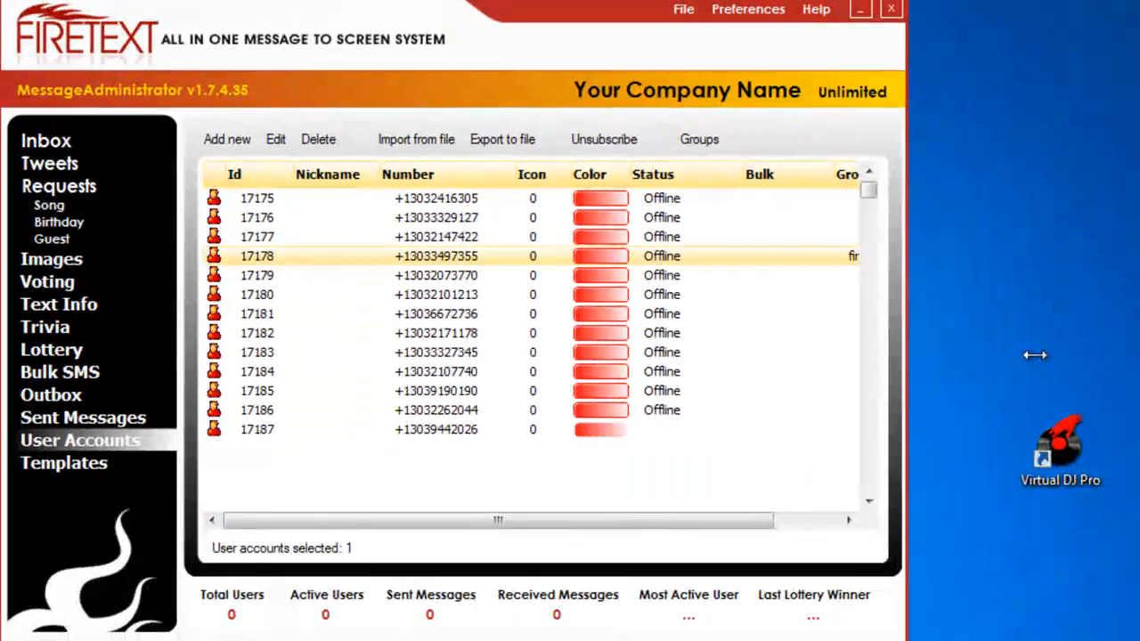
Select users 17180 through 17186 as one range in the account list
scroll(down, 3)
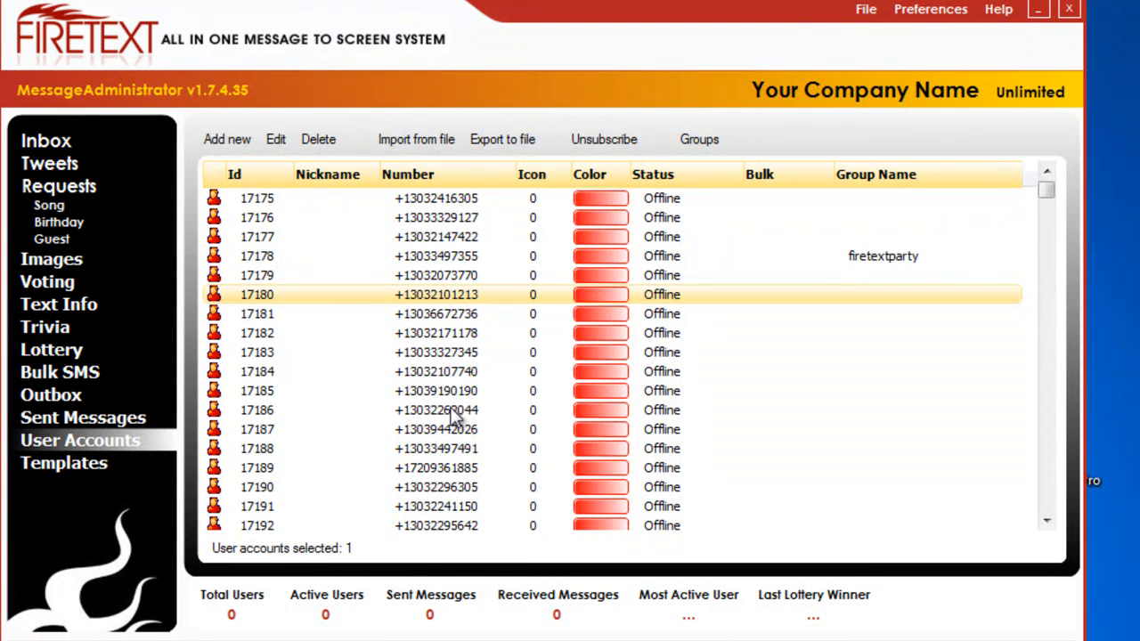
click(436, 410)
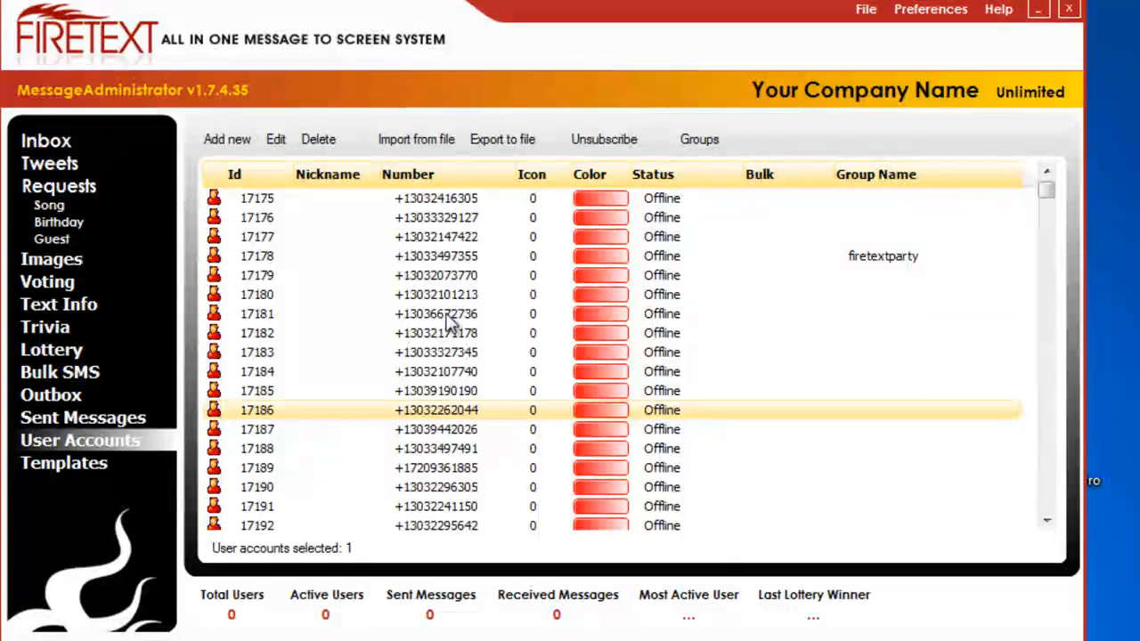
click(437, 294)
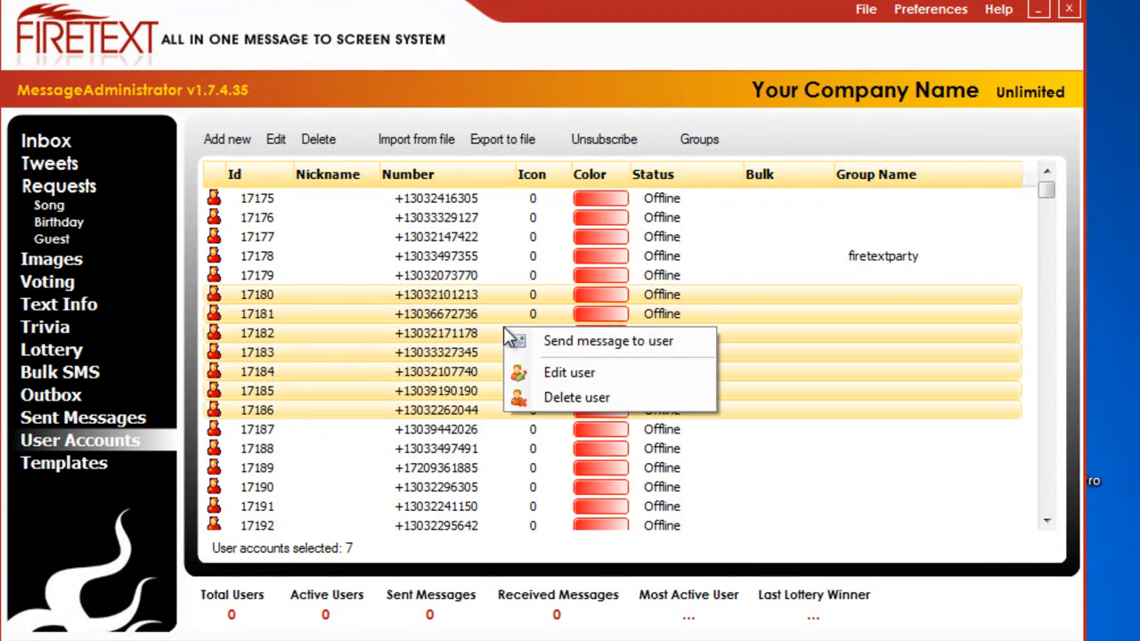
Edit the seven selected users and set their group to pepsi
click(568, 373)
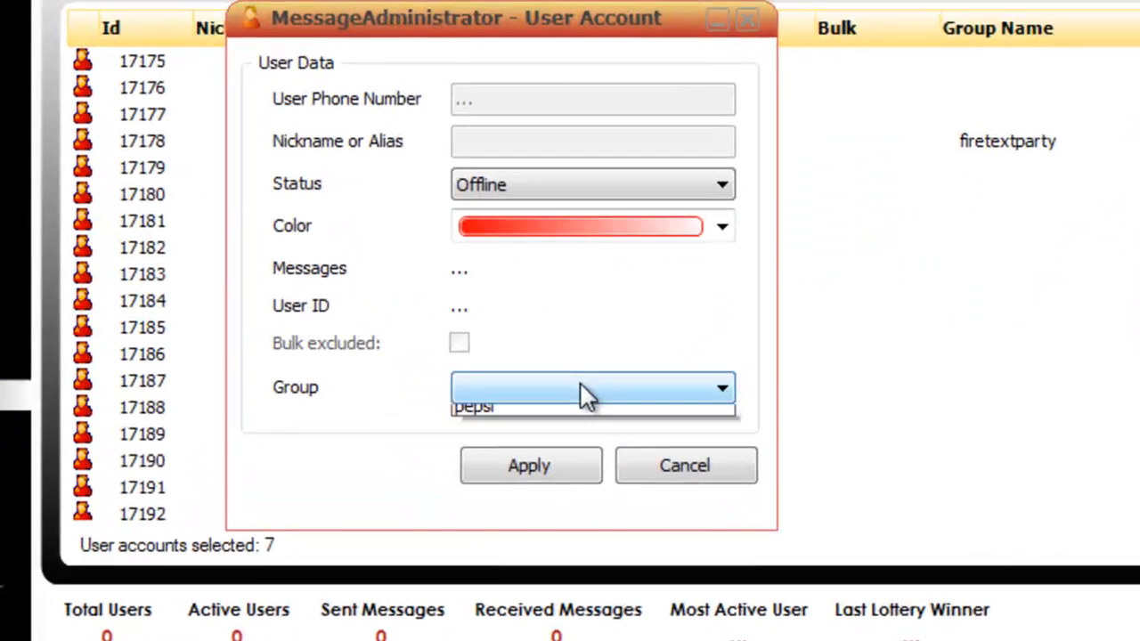
click(528, 465)
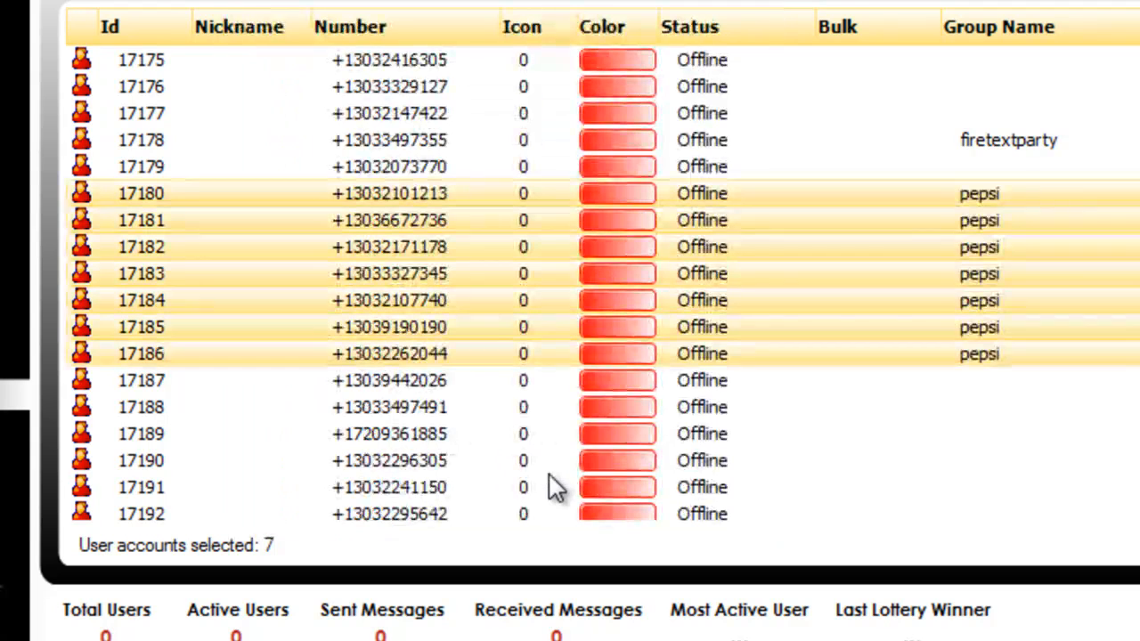
mouse_move(793, 312)
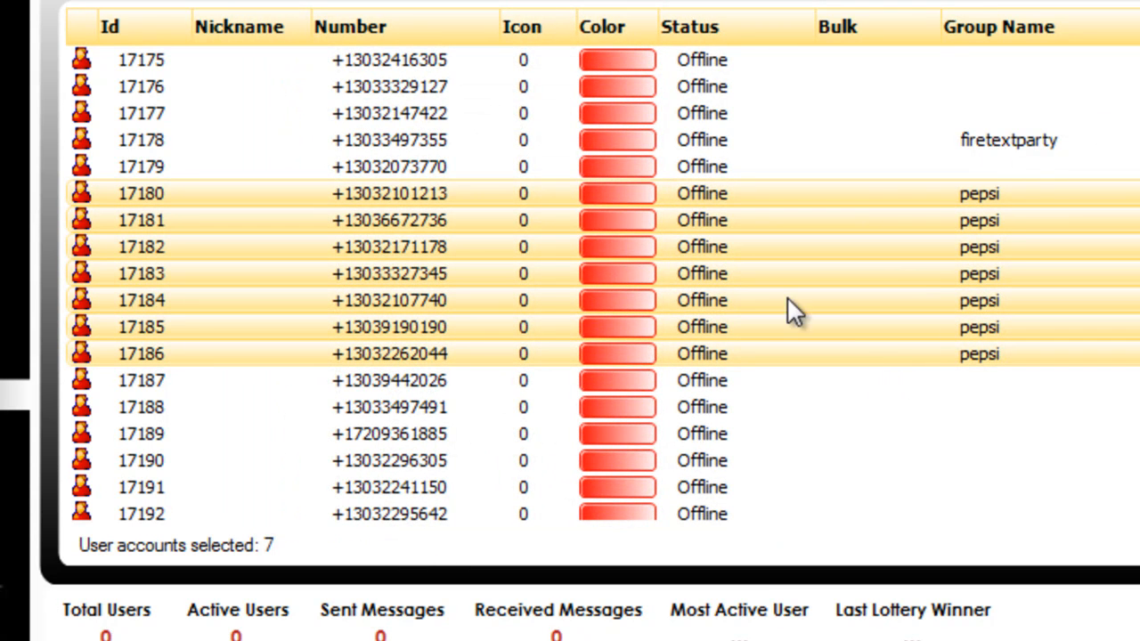
mouse_move(597, 49)
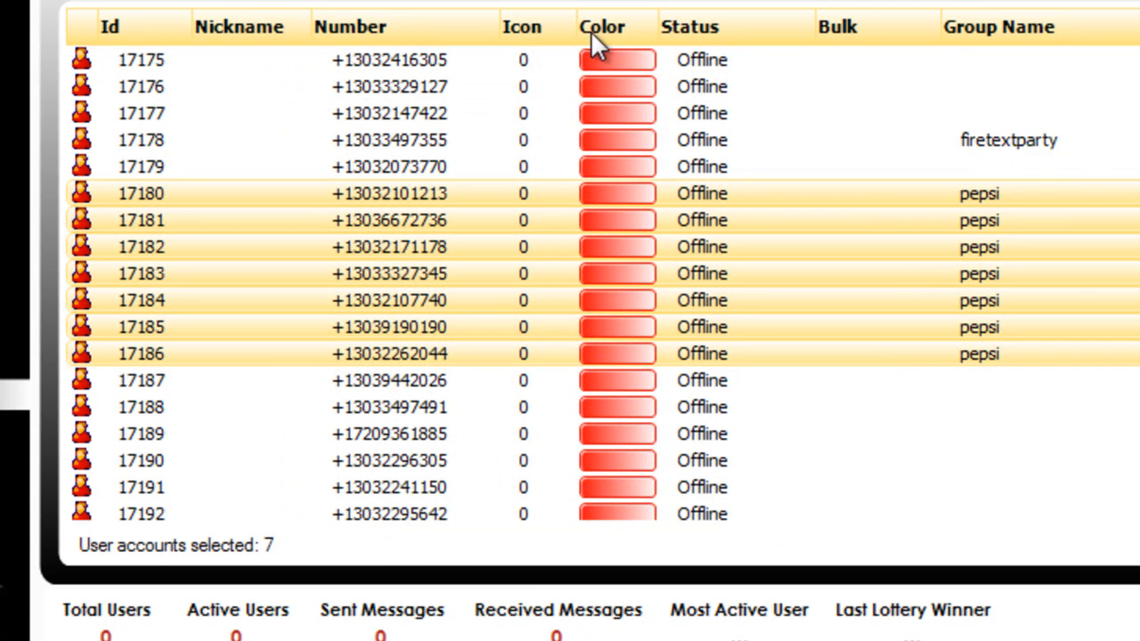
Select all 8077 accounts and set their group to pepsi together
click(140, 60)
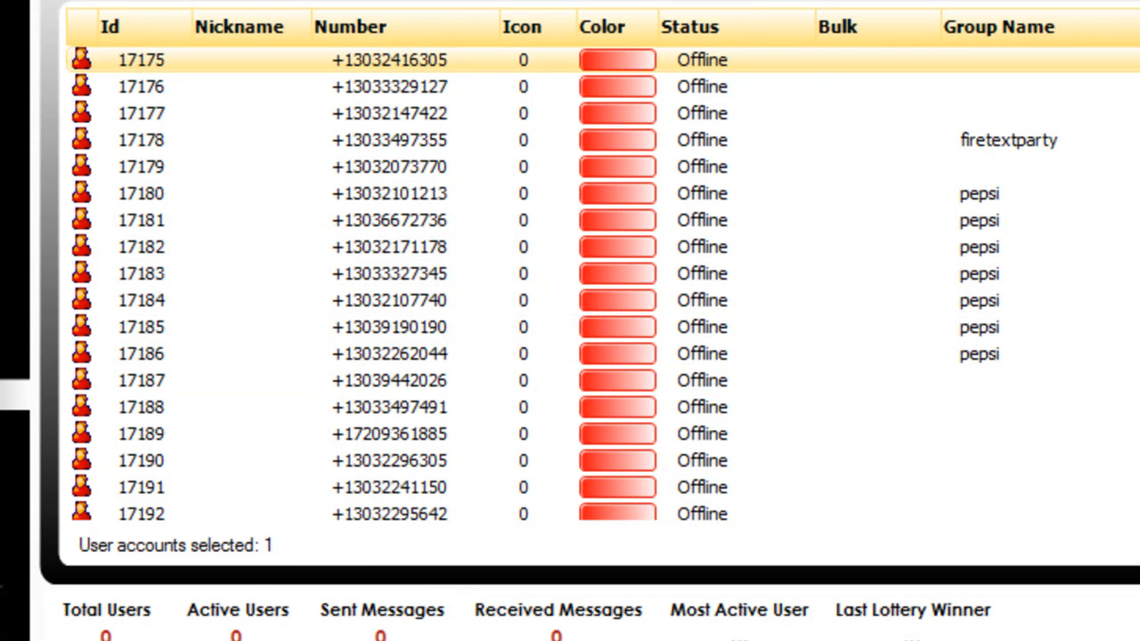
scroll(down, 3)
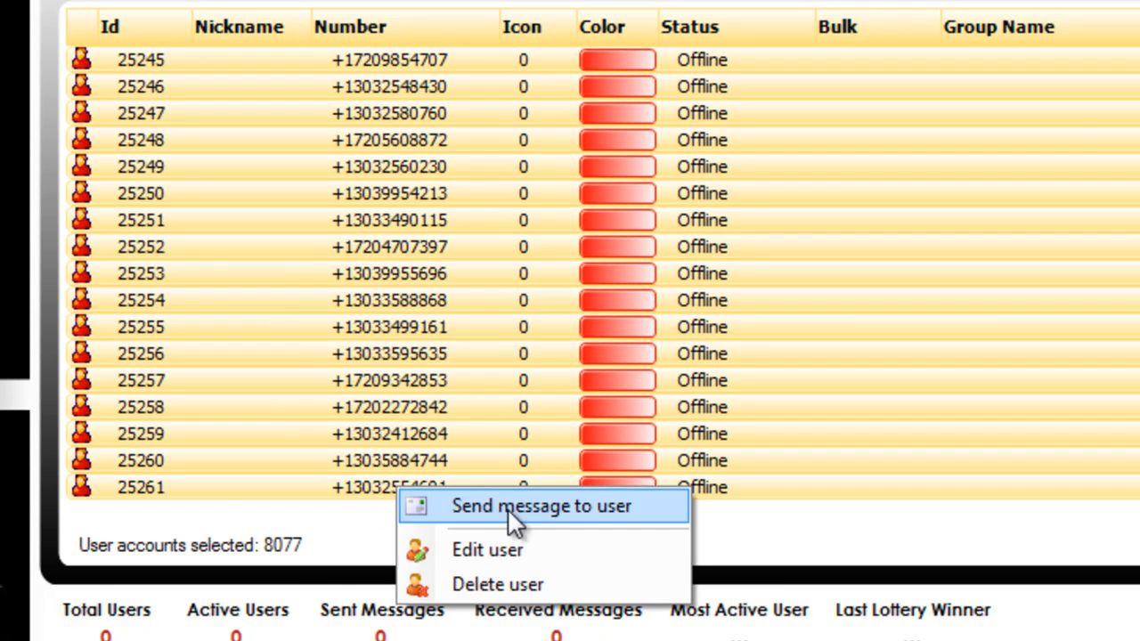
click(487, 550)
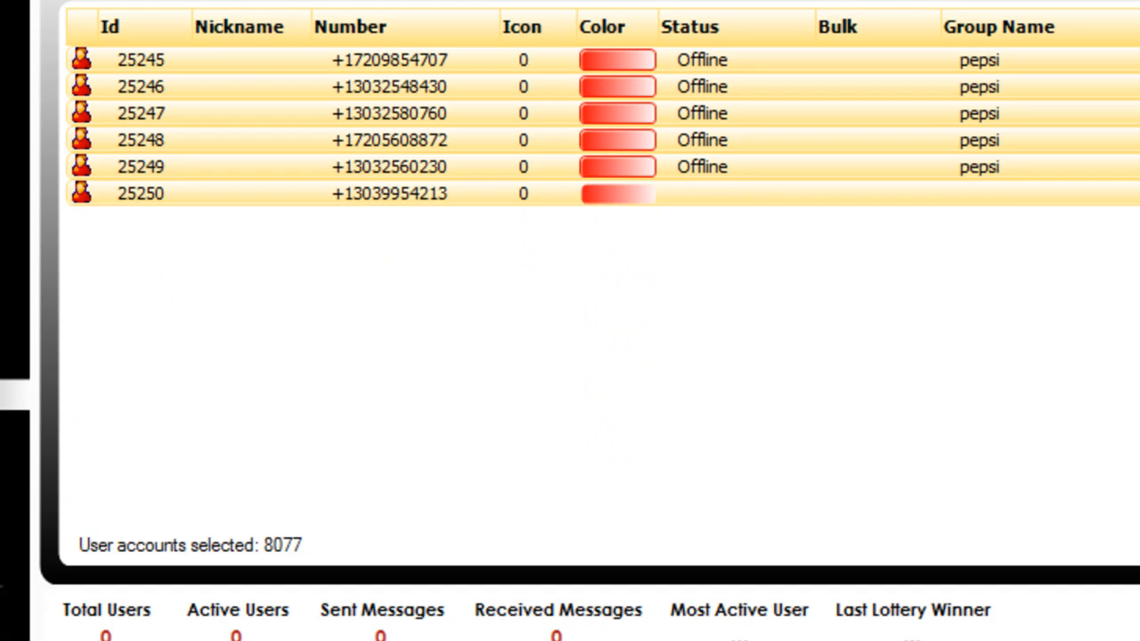
scroll(down, 3)
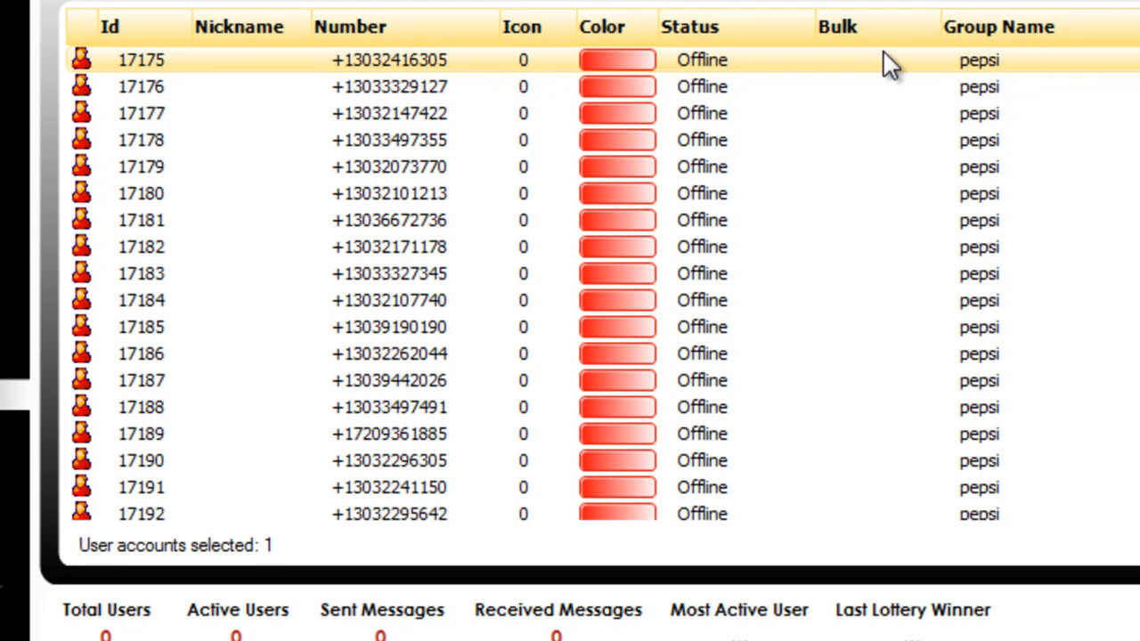
Change user 17175's group from pepsi to firetextparty
double_click(140, 60)
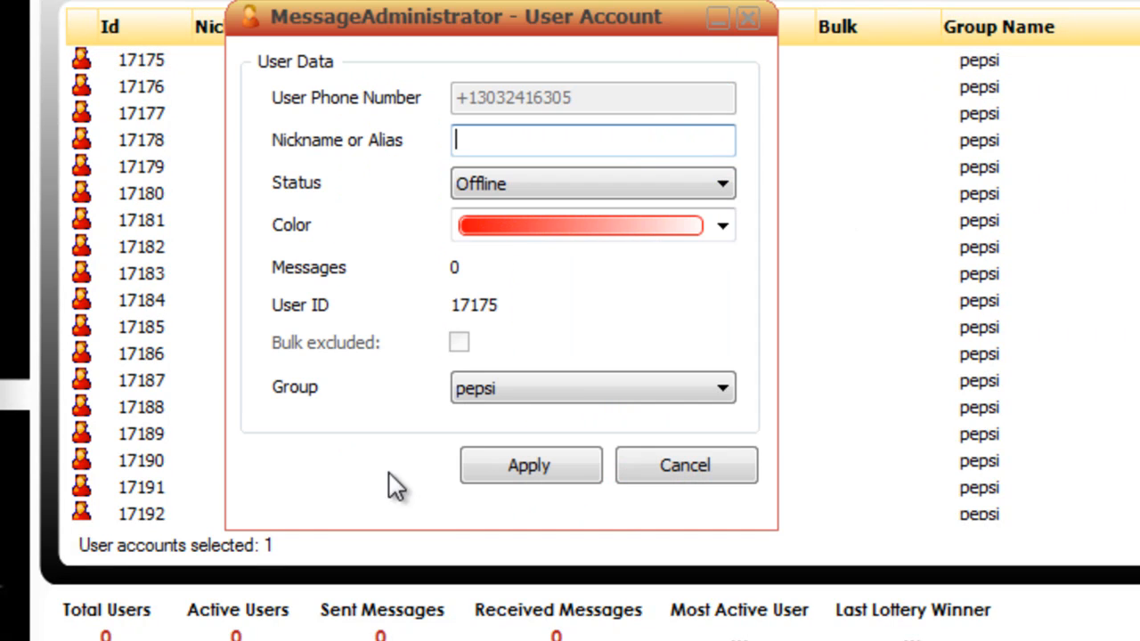
click(721, 386)
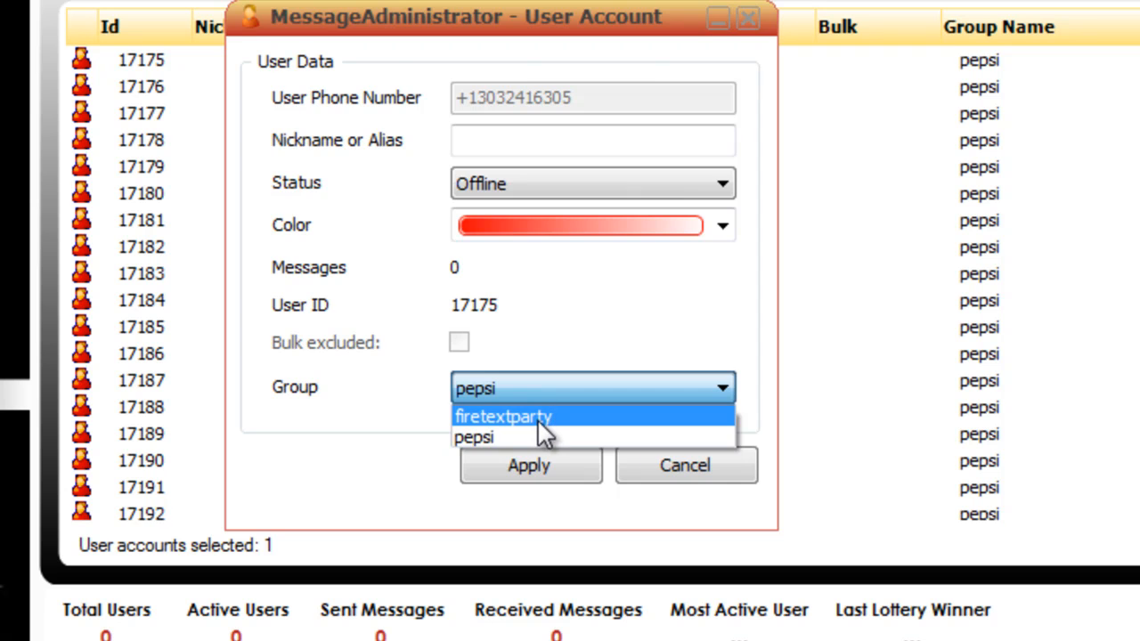
click(529, 465)
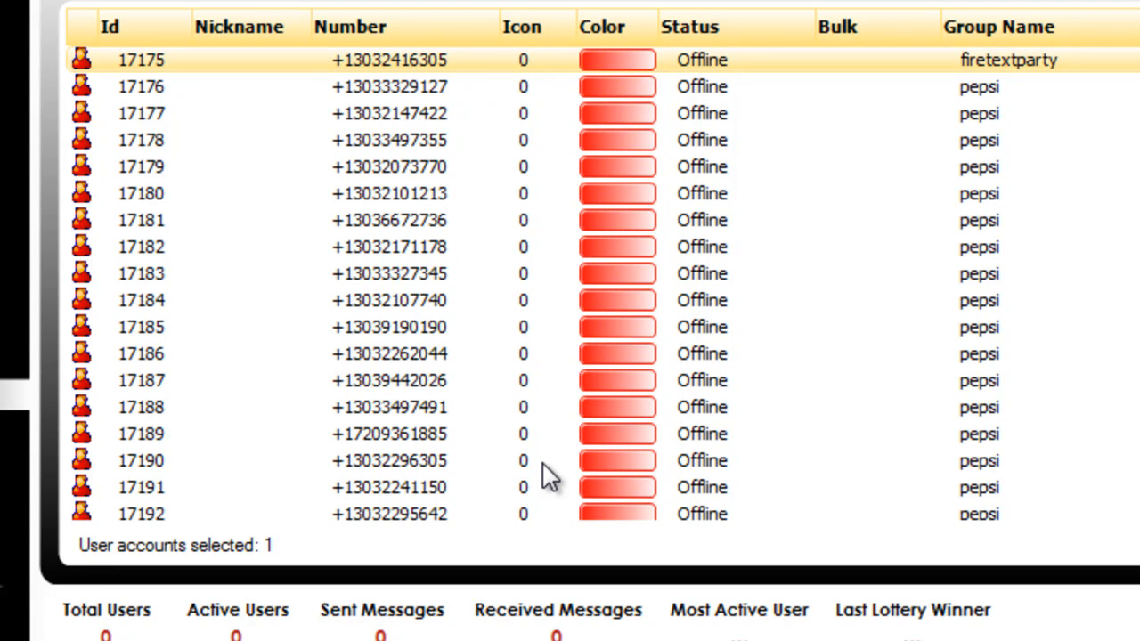
mouse_move(165, 195)
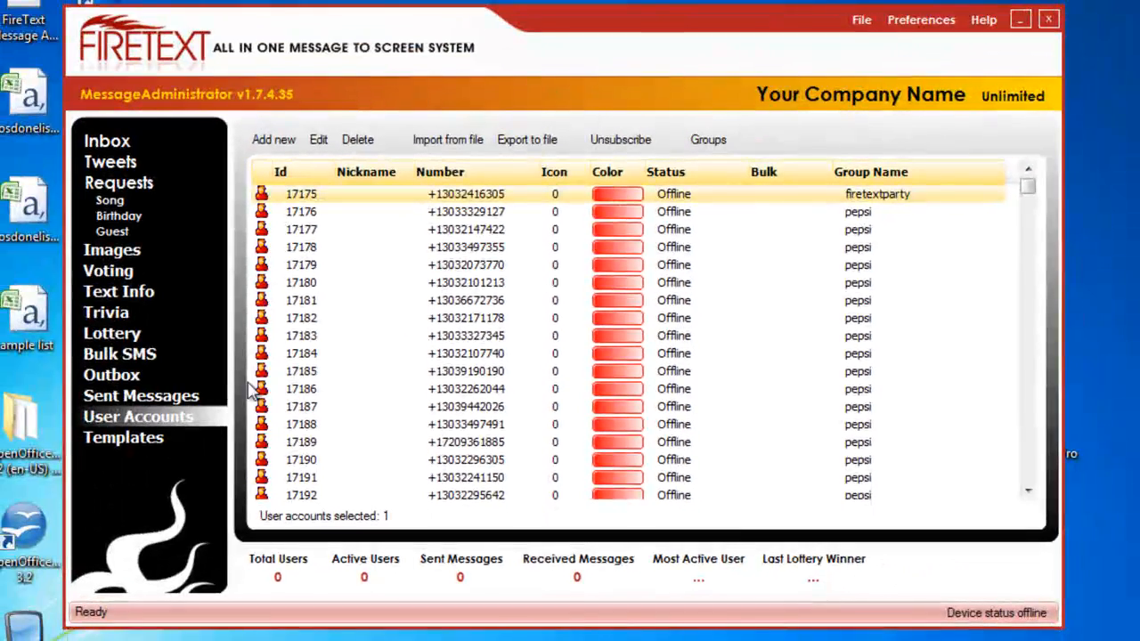
mouse_move(183, 257)
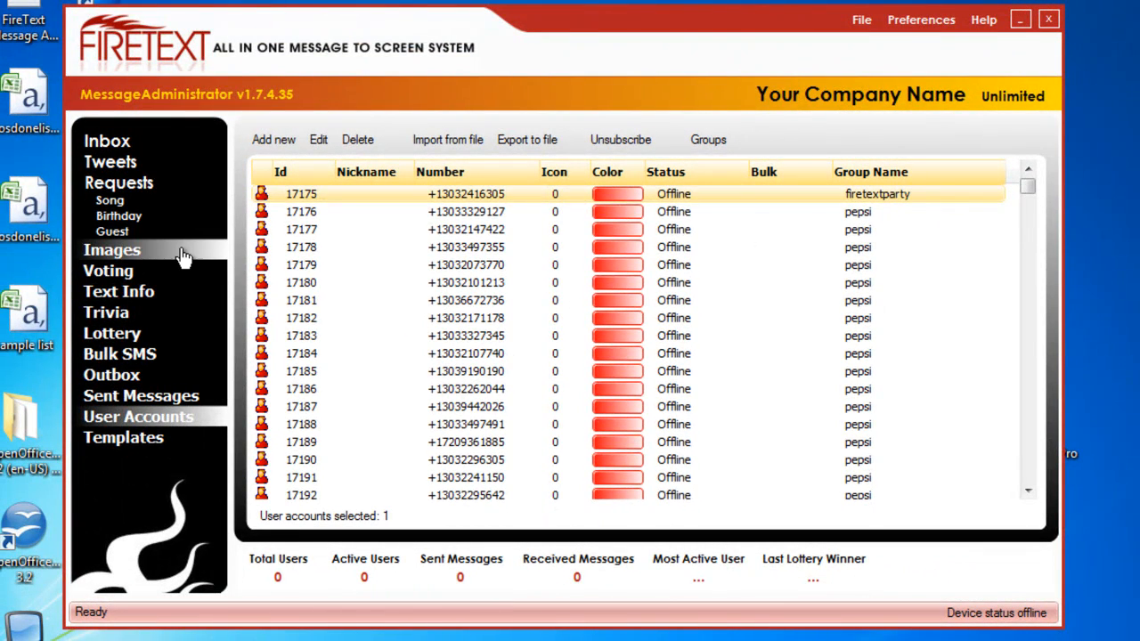
Create bulk SMS 'Test Text Message Out' with text 'Here is the Pepsi Info'
click(120, 354)
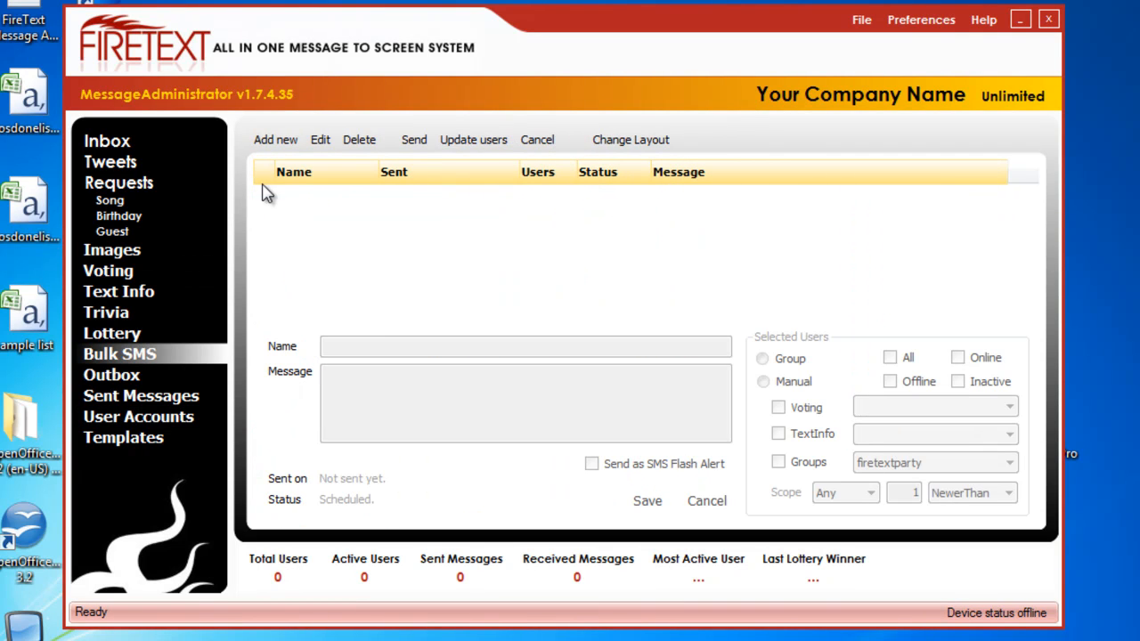
click(276, 140)
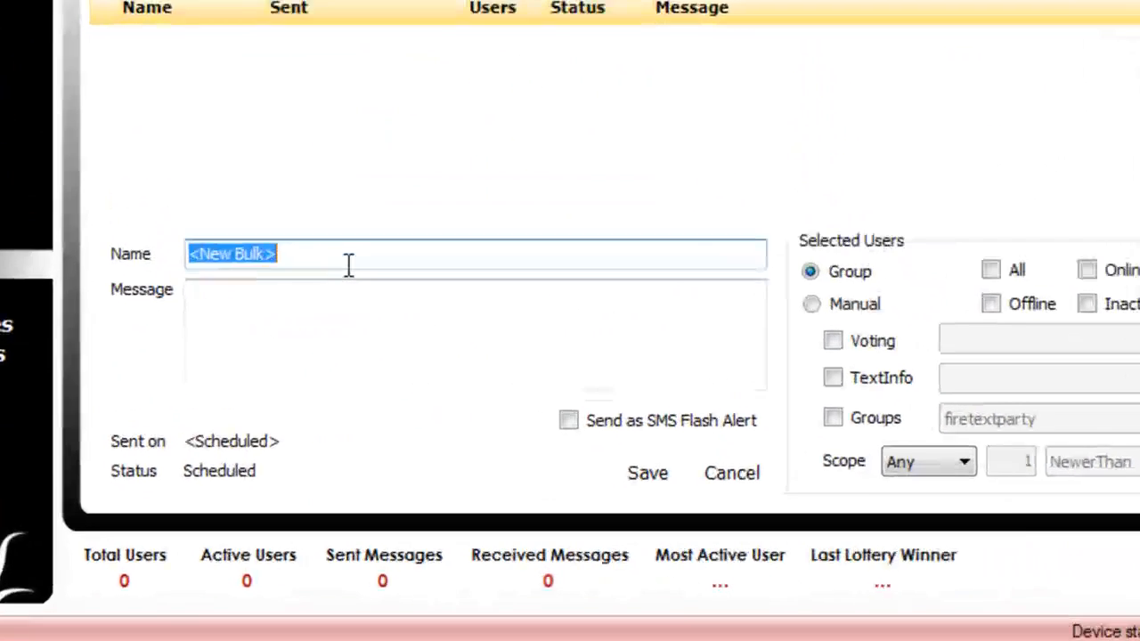
text(Test)
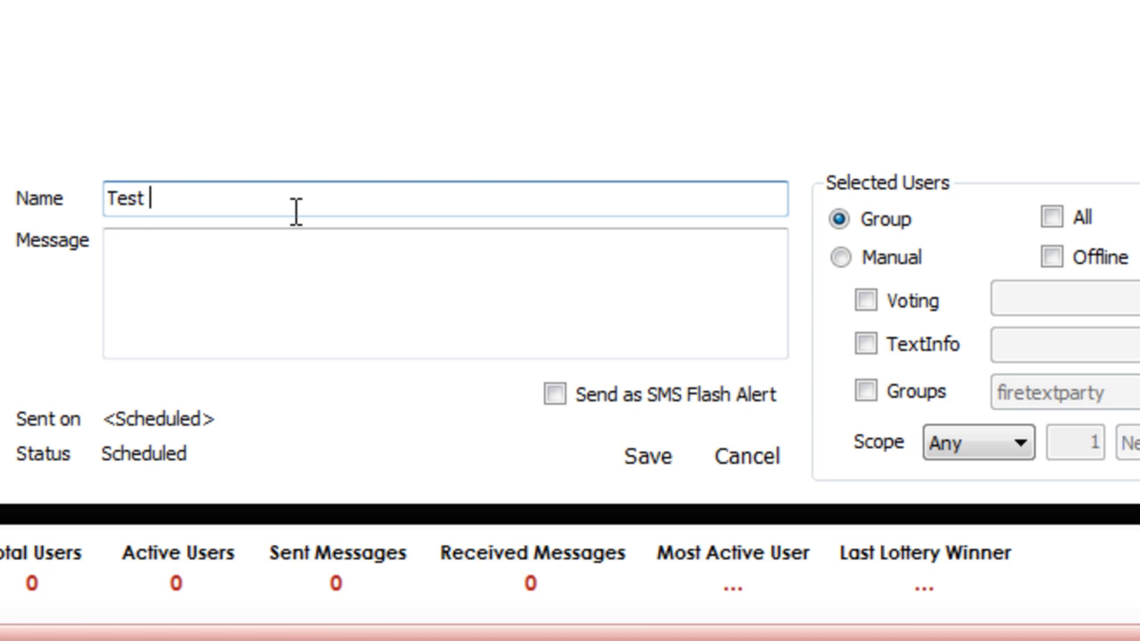
text(Text Message)
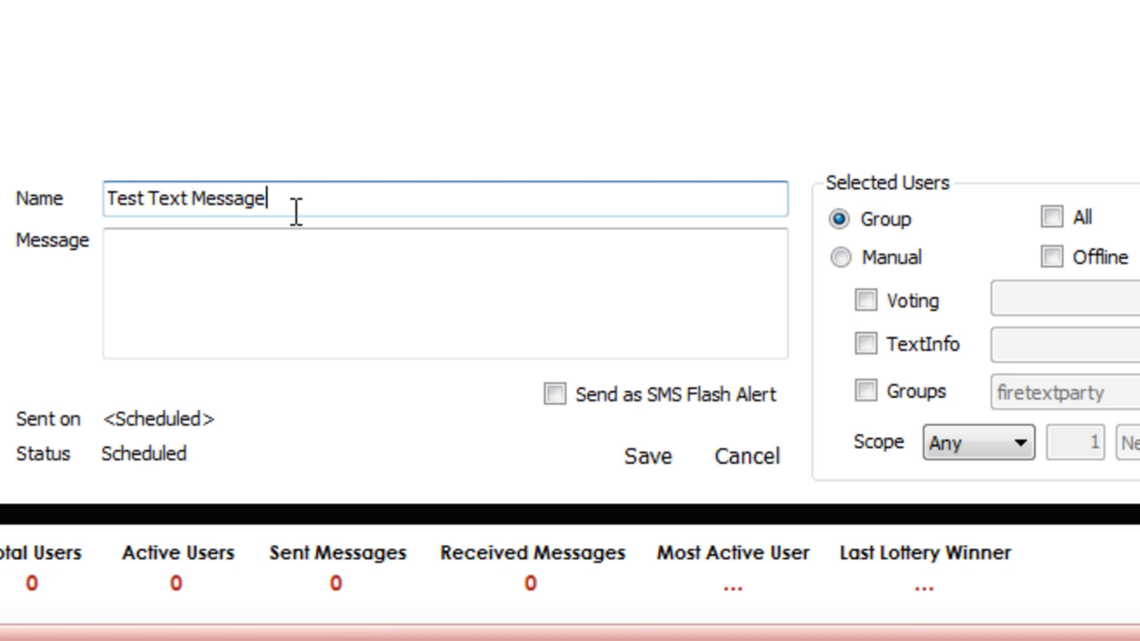
text(Out)
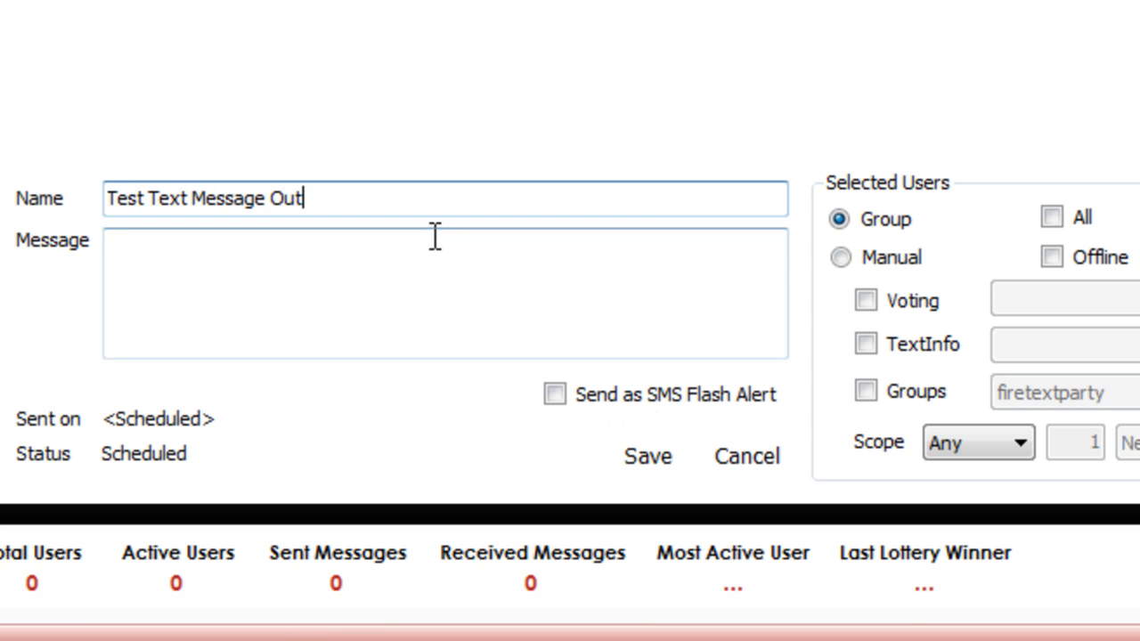
text(Here is the)
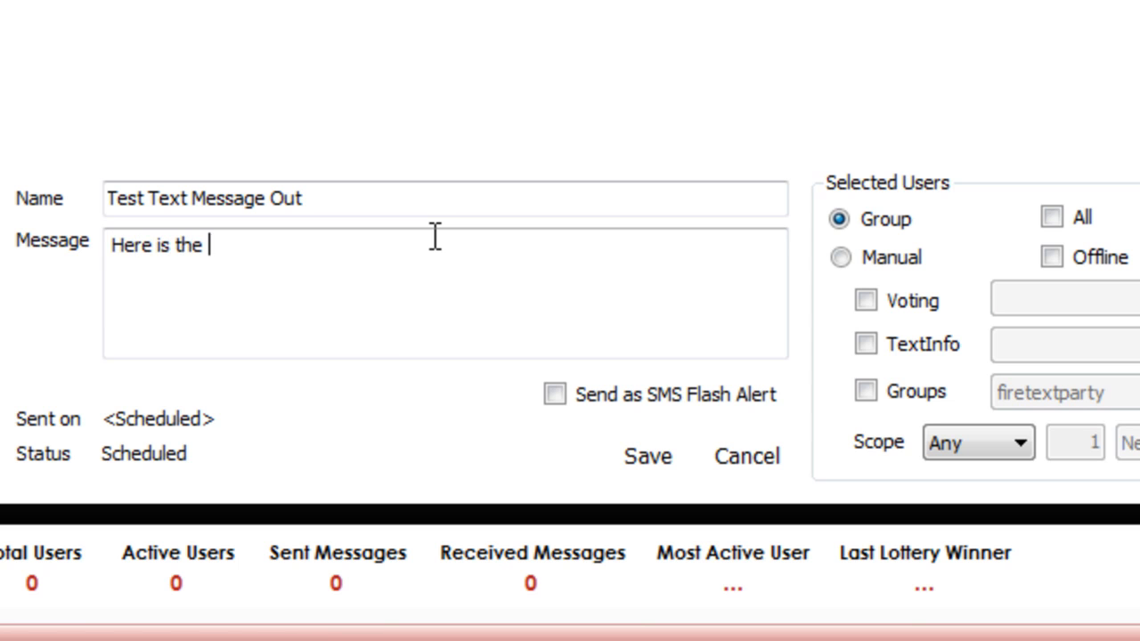
text(Pepsi Inf)
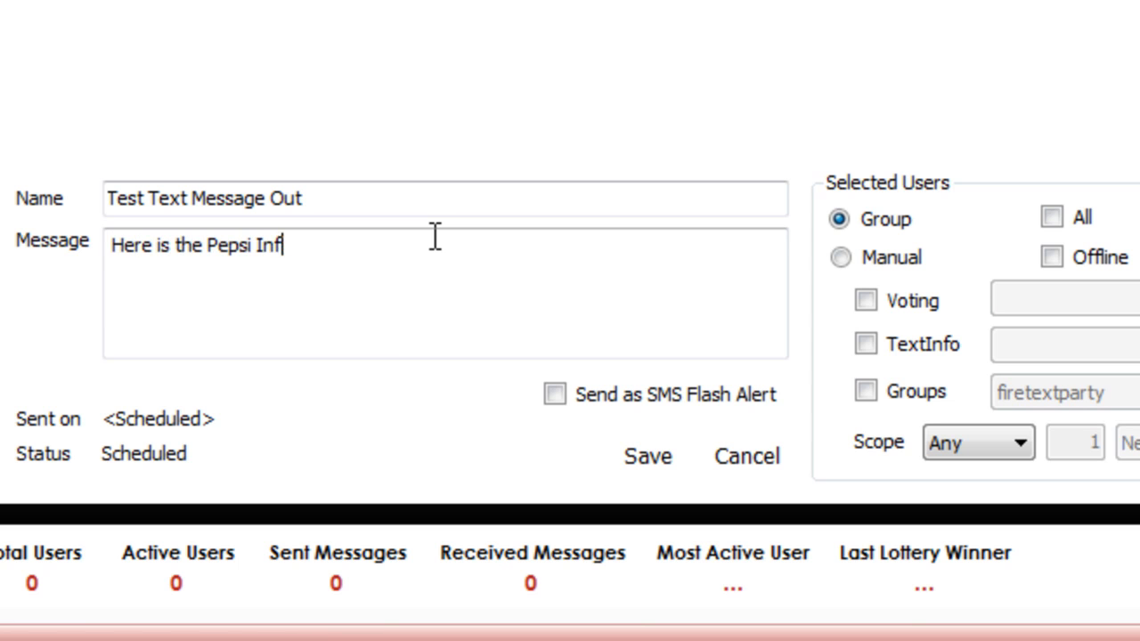
text(o)
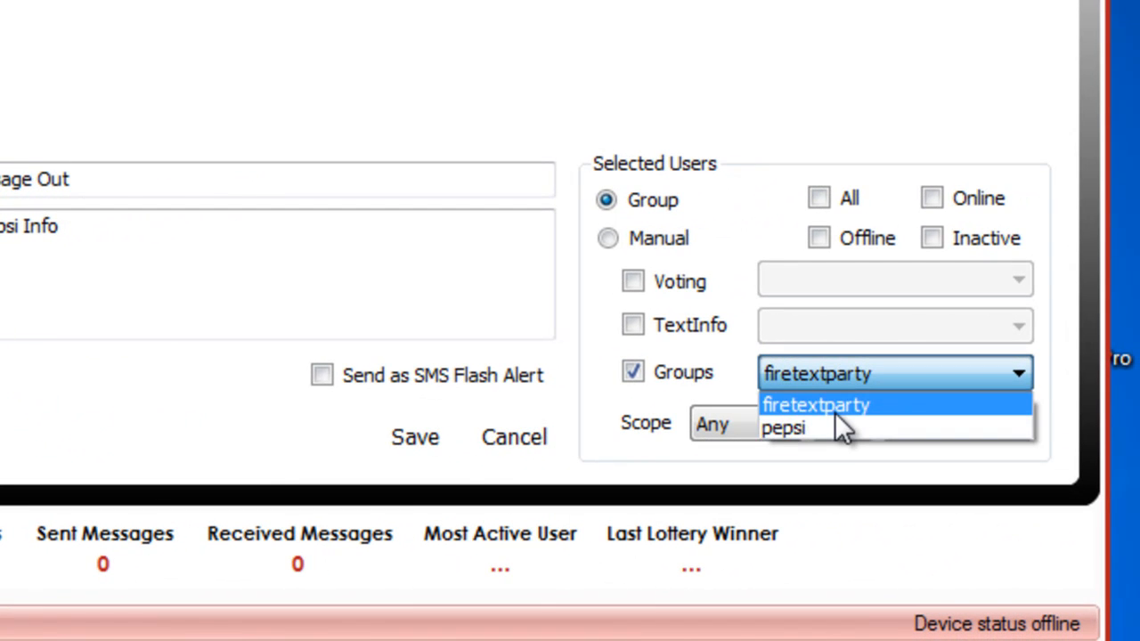
Target the pepsi group with All statuses and save the bulk SMS
click(782, 427)
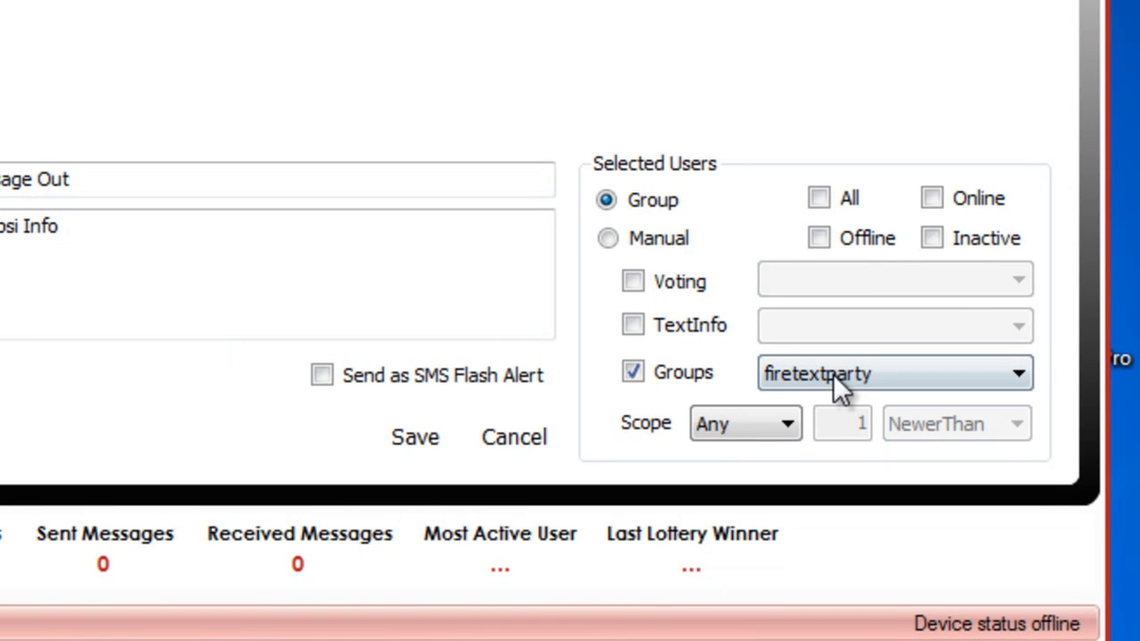
click(1018, 374)
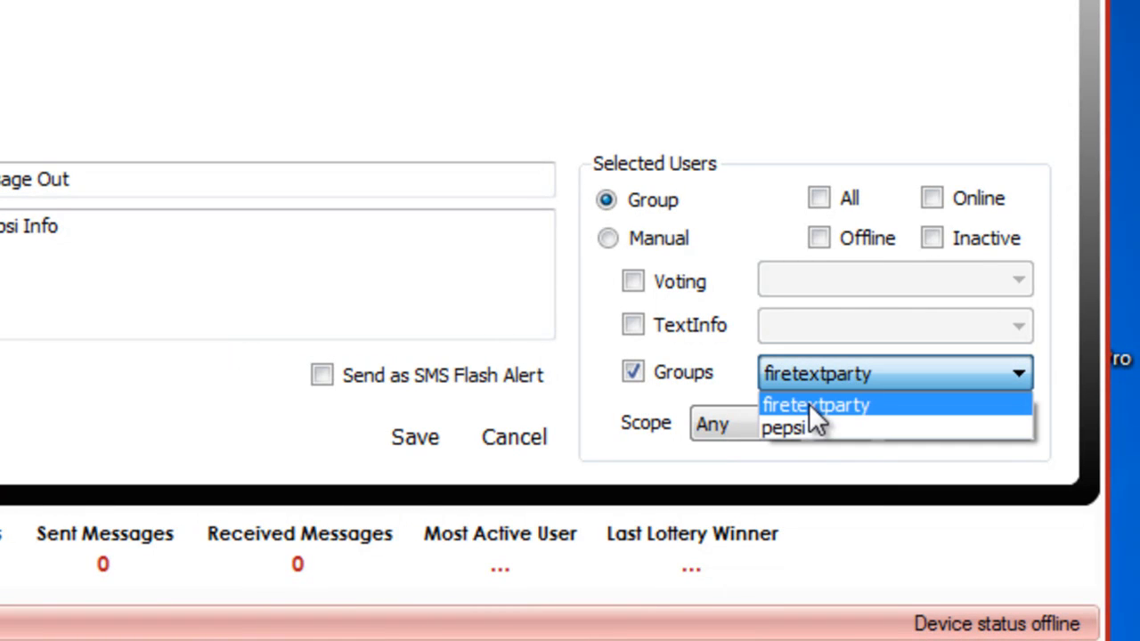
click(786, 427)
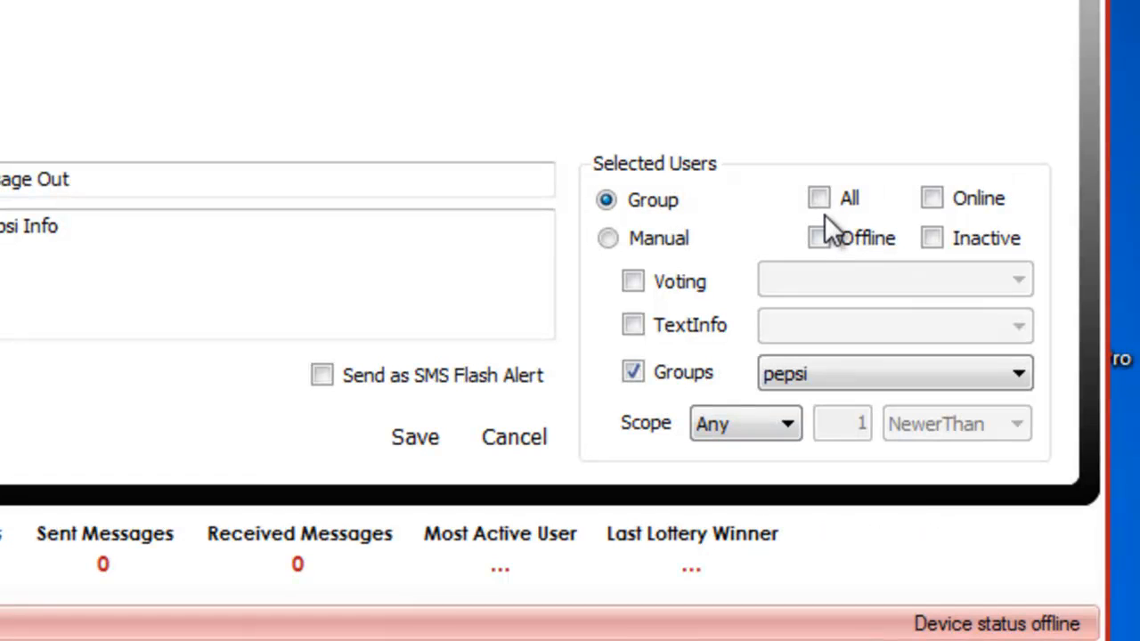
click(819, 198)
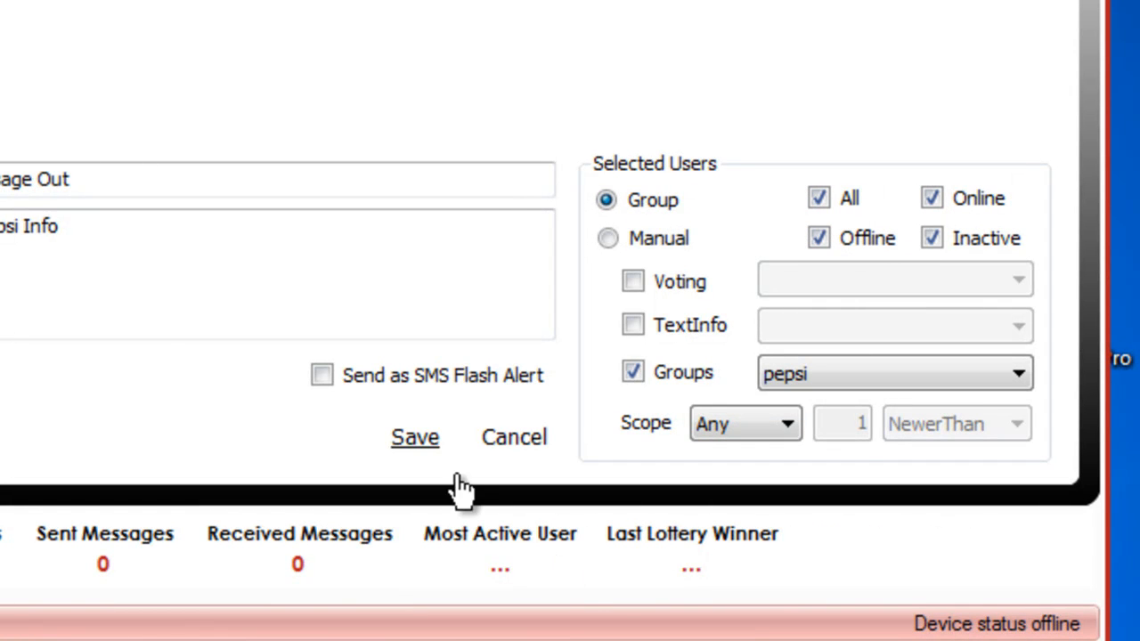
click(415, 437)
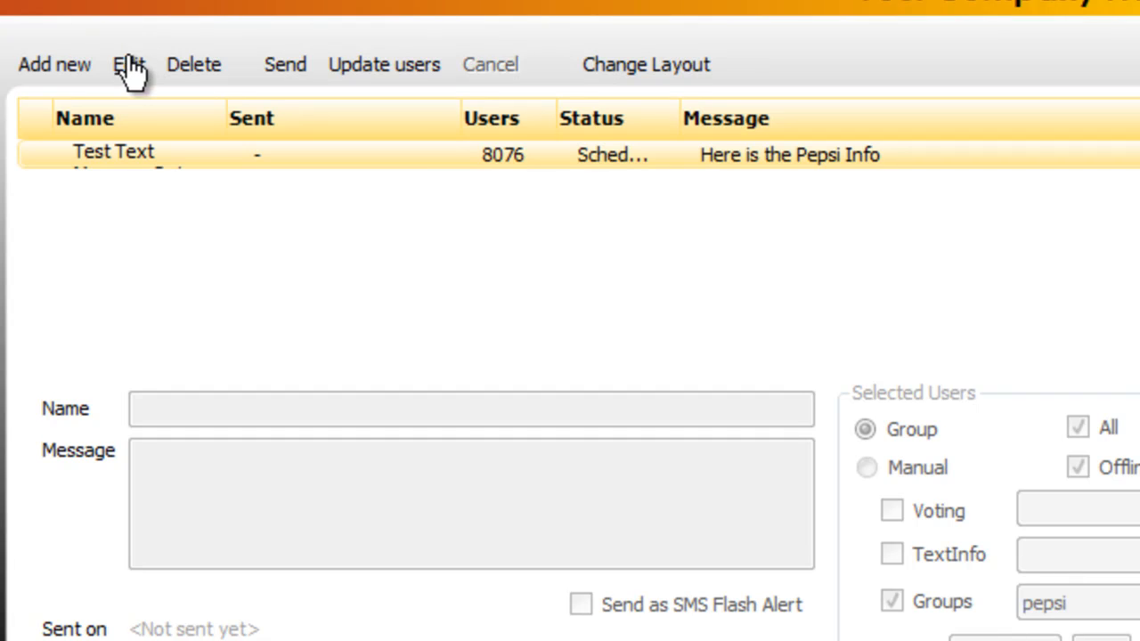
Retarget the bulk SMS to firetextparty (1 user) and return to User Accounts
click(128, 64)
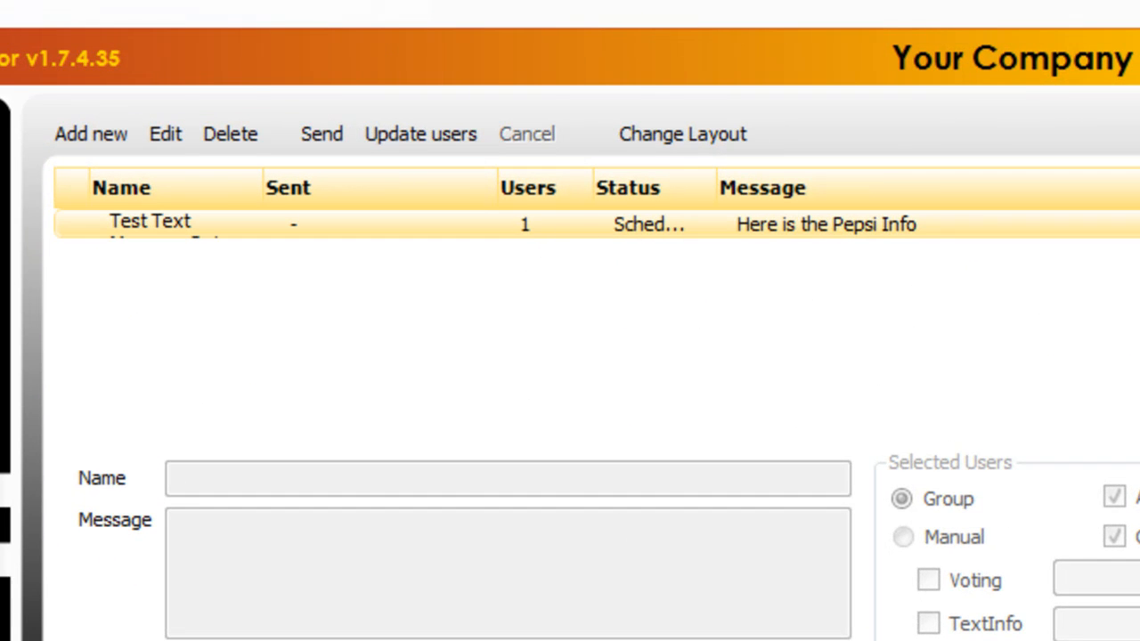
click(683, 133)
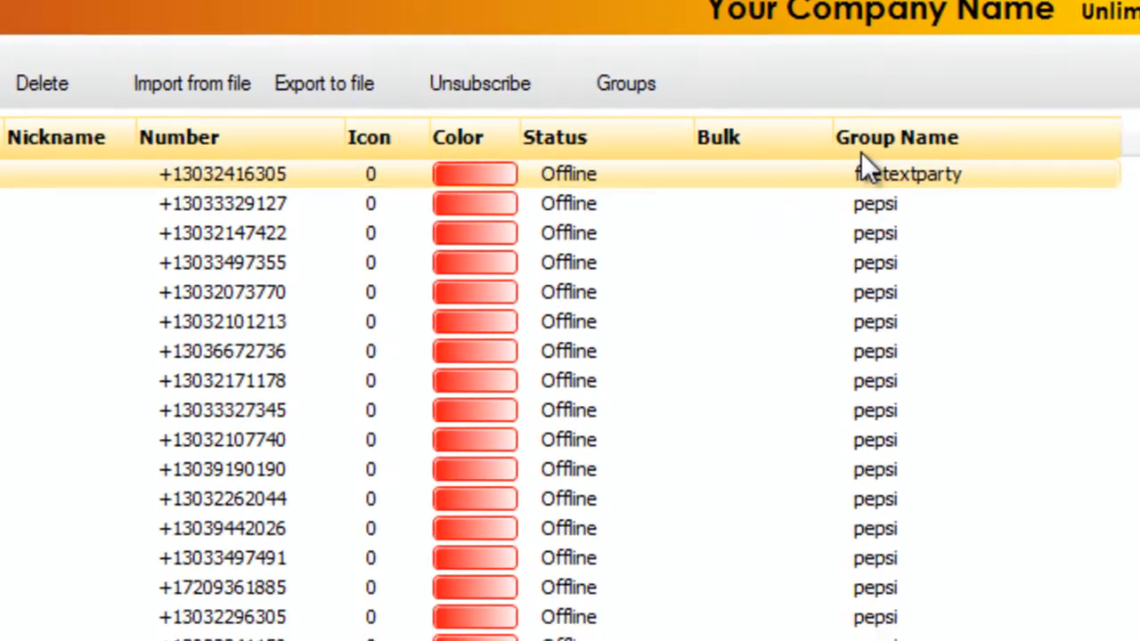
Reopen Bulk SMS and select 'Test Text Message Out', now targeting firetextparty with 1 user
scroll(down, 3)
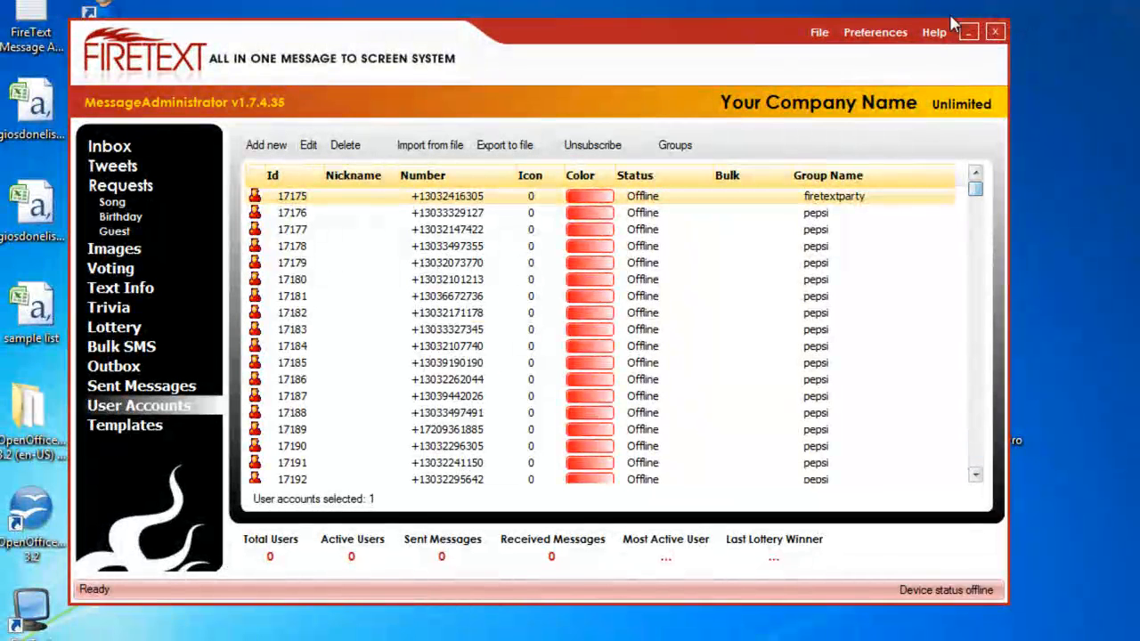
click(114, 327)
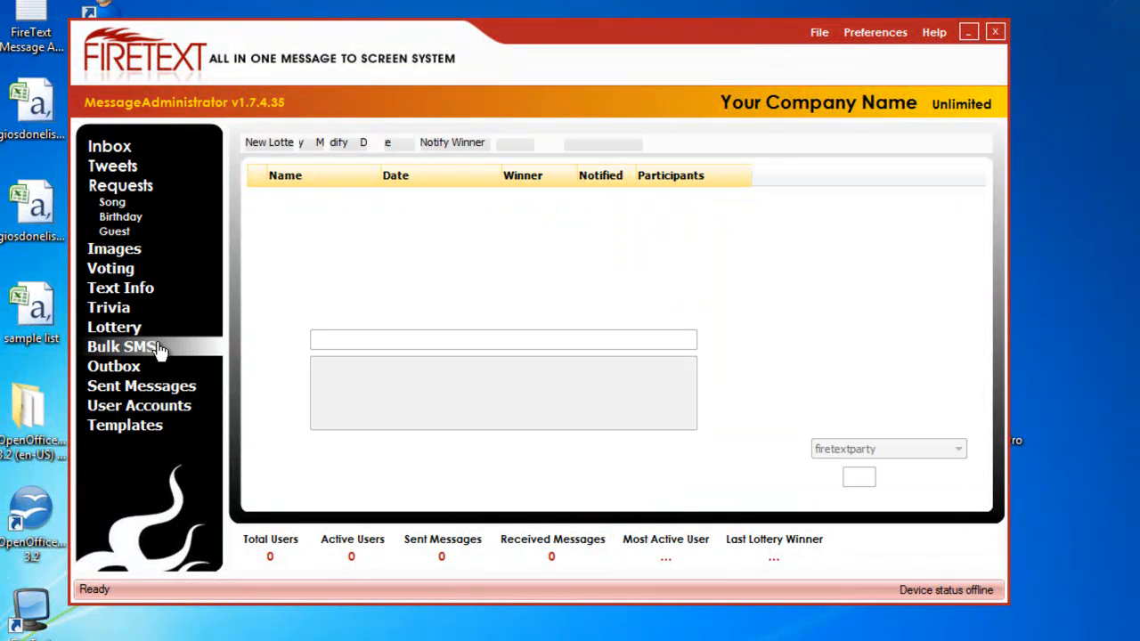
click(121, 346)
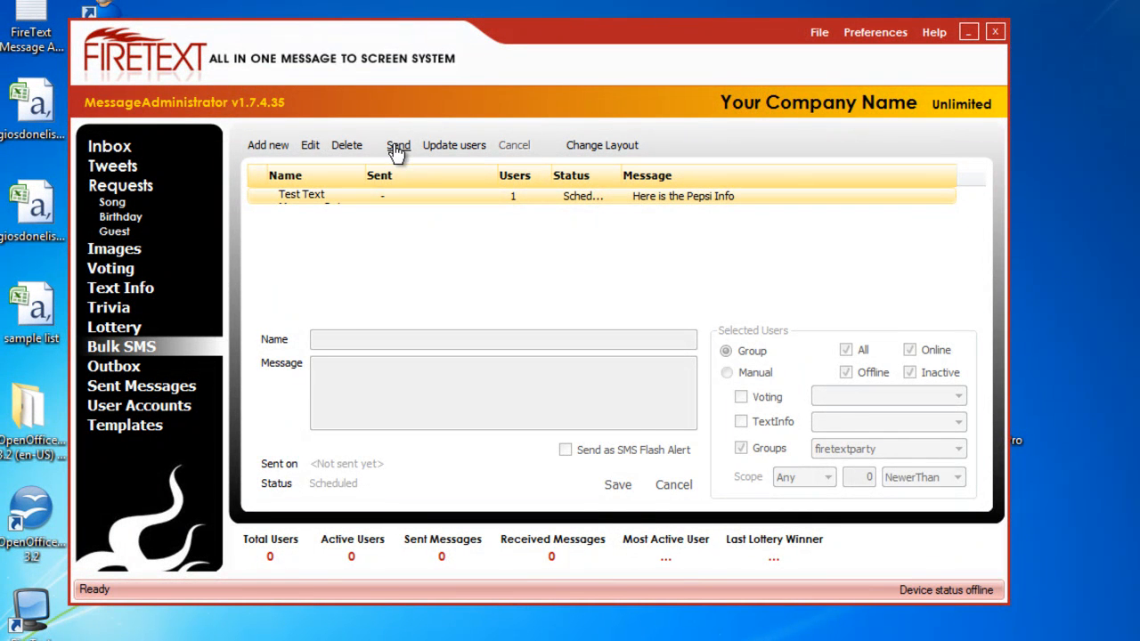
mouse_move(560, 226)
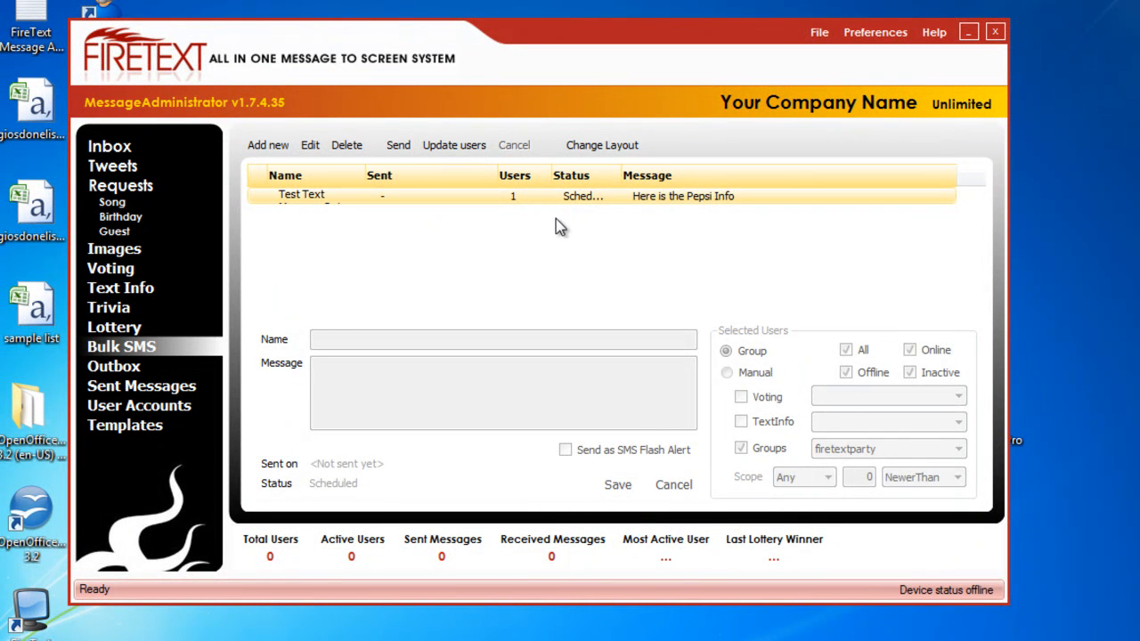